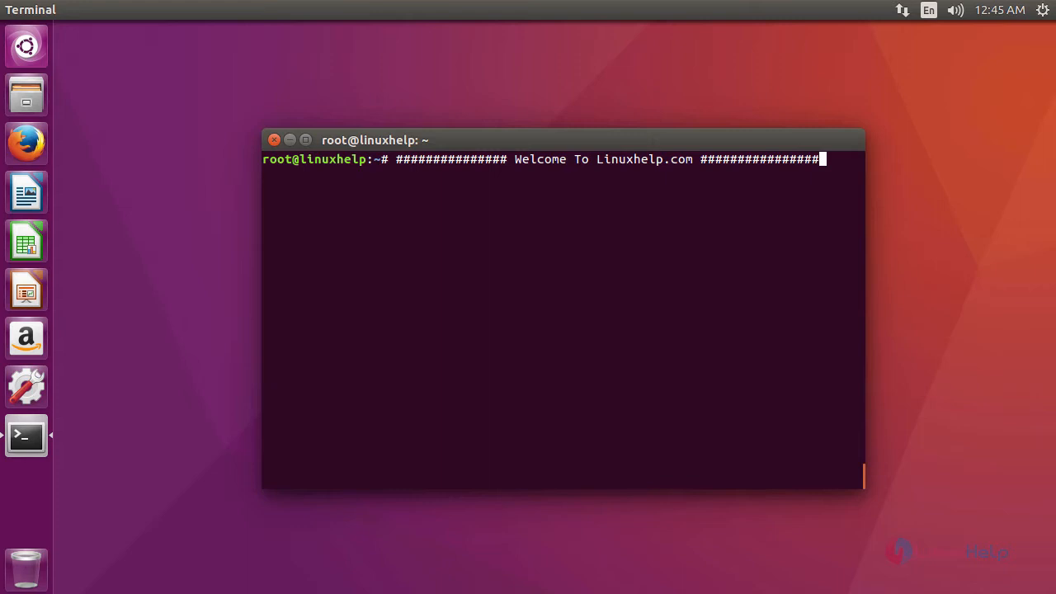
{"action": "mouse_move", "coordinate": [696, 247]}
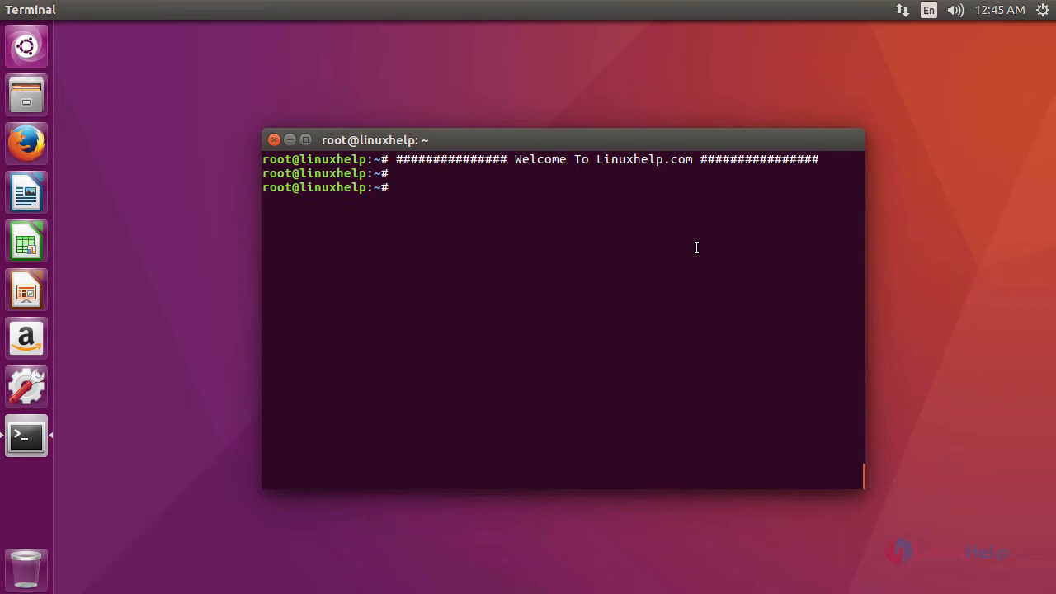
Install apache2 with apt-get and start the Apache service with systemctl.
{"action": "type", "text": "apt-get install apache2"}
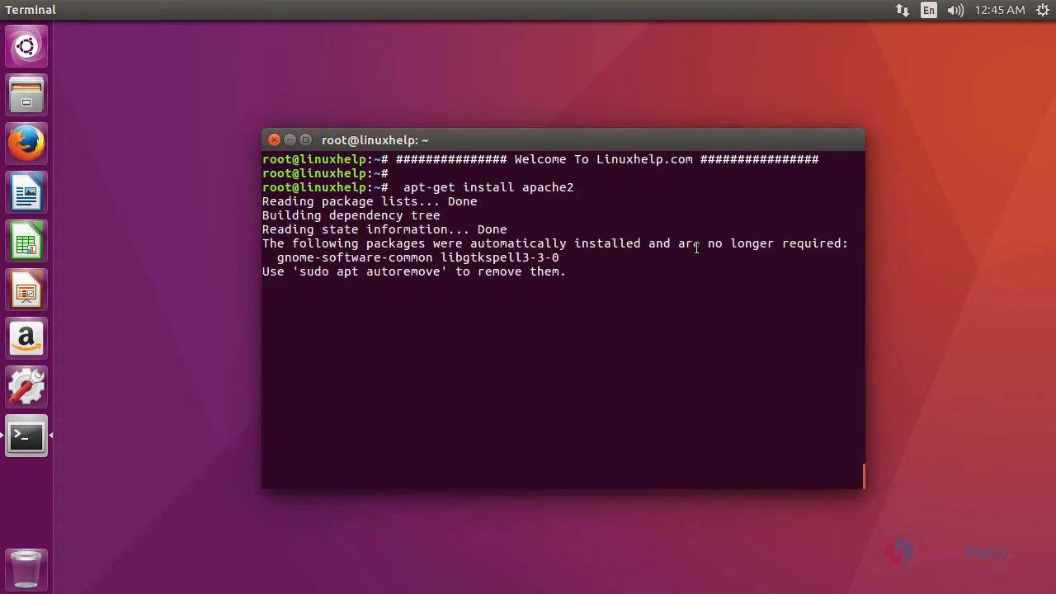
{"action": "key", "text": "Return"}
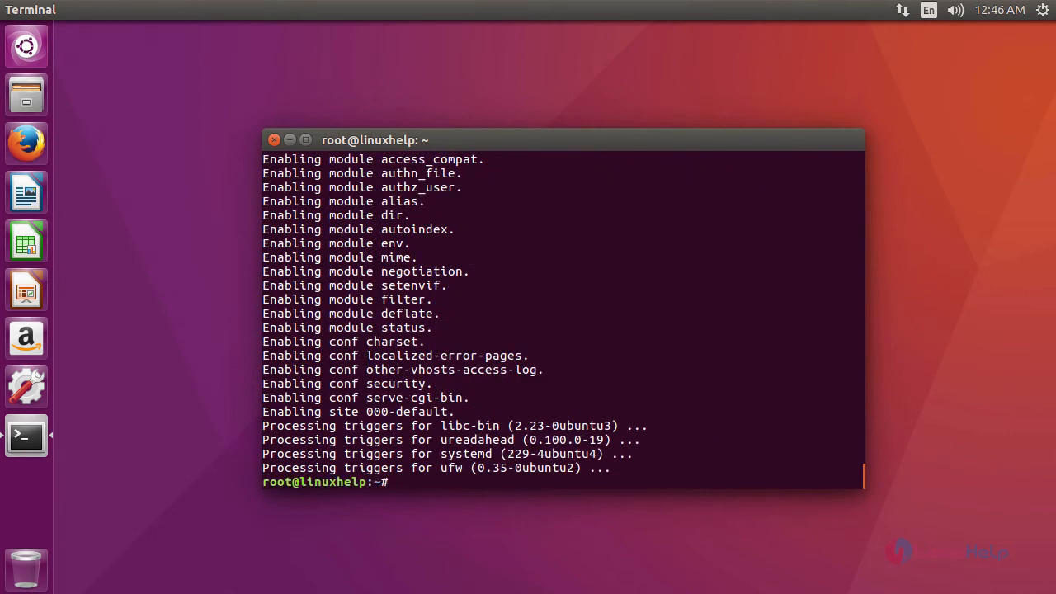
{"action": "type", "text": "systemctl start apache2"}
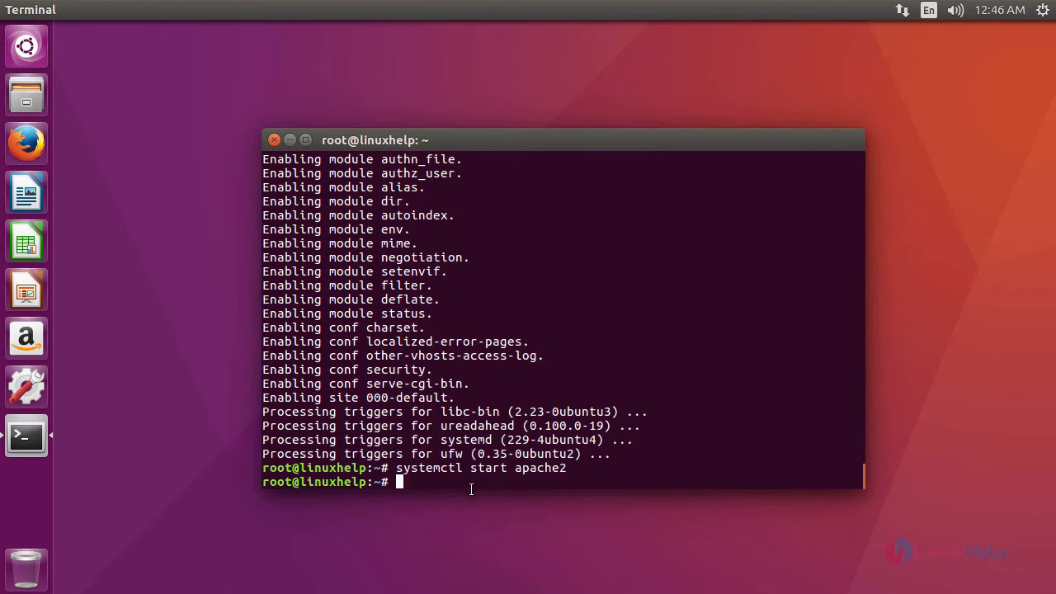
Install sarg with apt-get -y and open /etc/sarg/sarg.conf in vim.
{"action": "type", "text": "apt-get -y install sarg"}
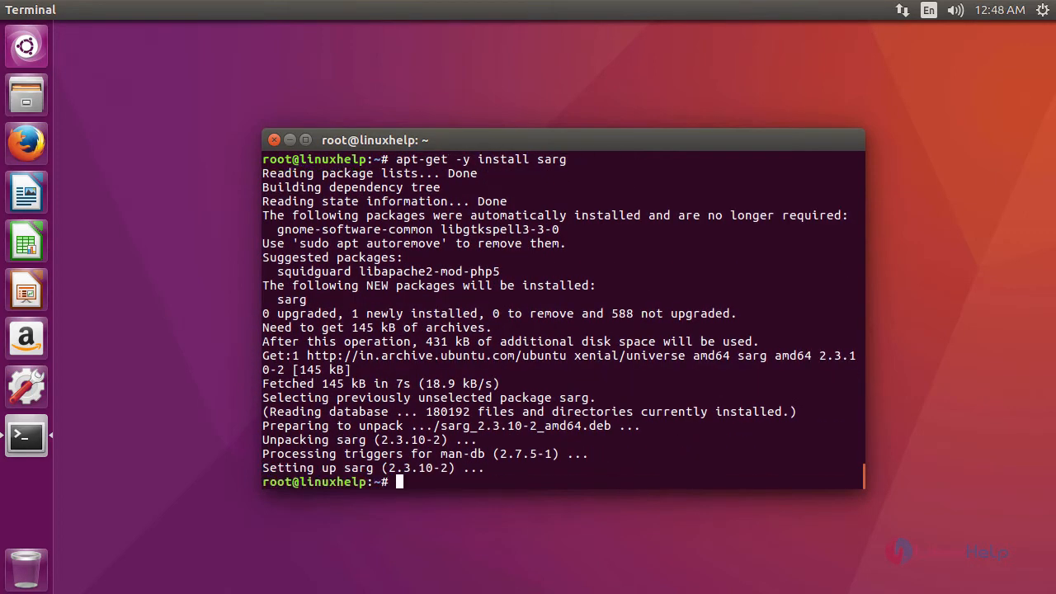
{"action": "mouse_move", "coordinate": [665, 519]}
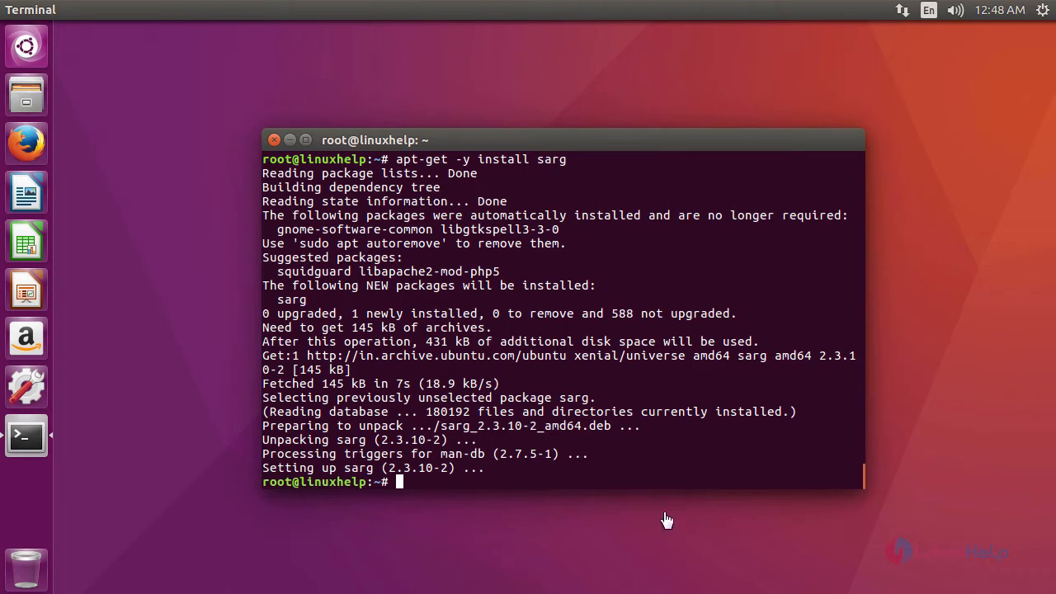
{"action": "type", "text": "vim /etc/sarg/sarg.conf"}
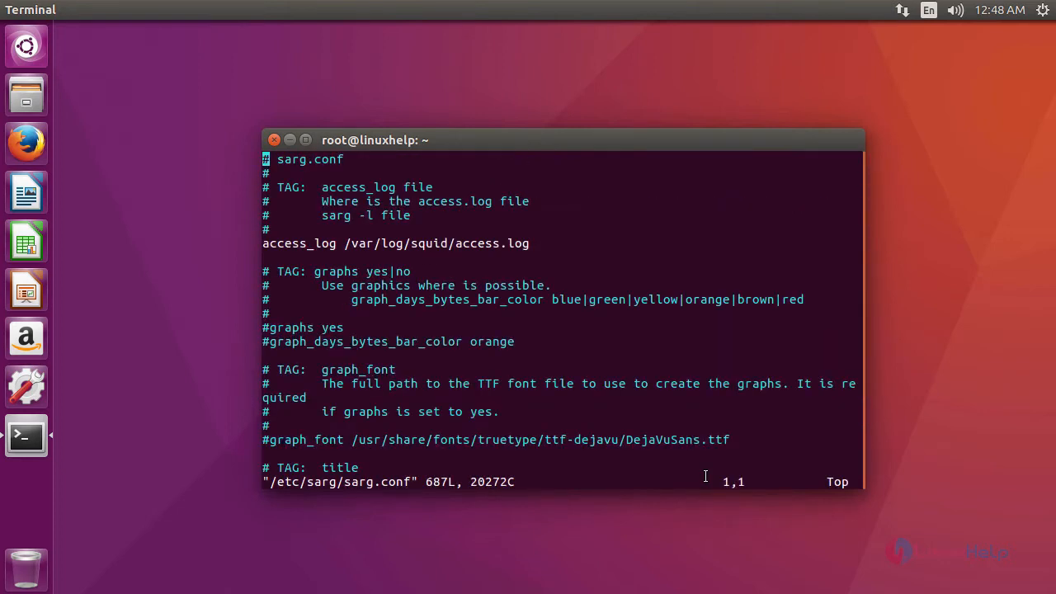
{"action": "mouse_move", "coordinate": [623, 231]}
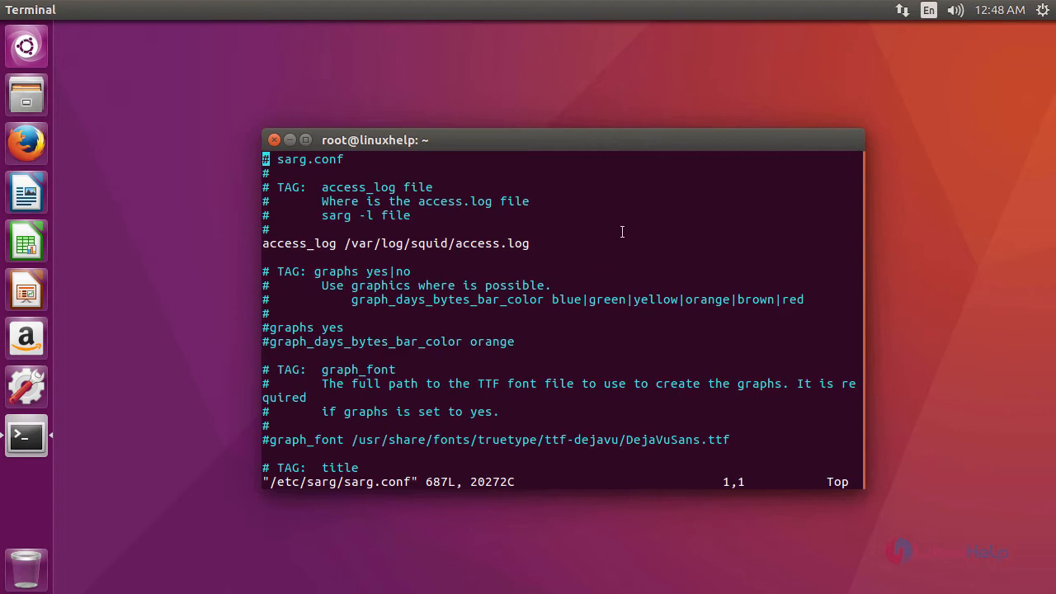
Comment out output_dir /var/lib/sarg, set resolve_ip yes and charset UTF-8, then save sarg.conf.
{"action": "scroll", "scroll_direction": "down", "scroll_amount": 3}
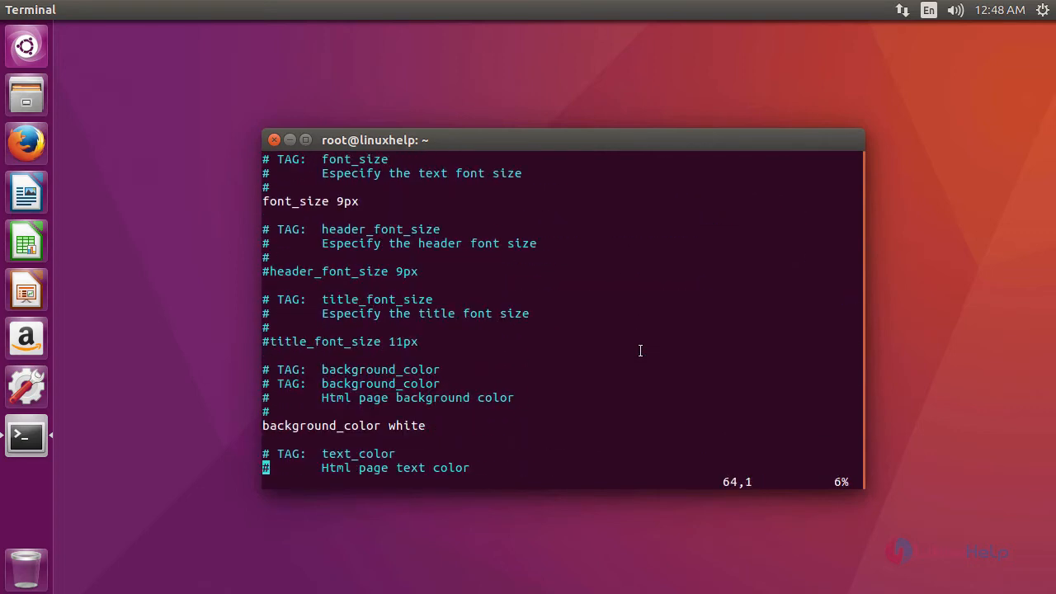
{"action": "scroll", "scroll_direction": "down", "scroll_amount": 3}
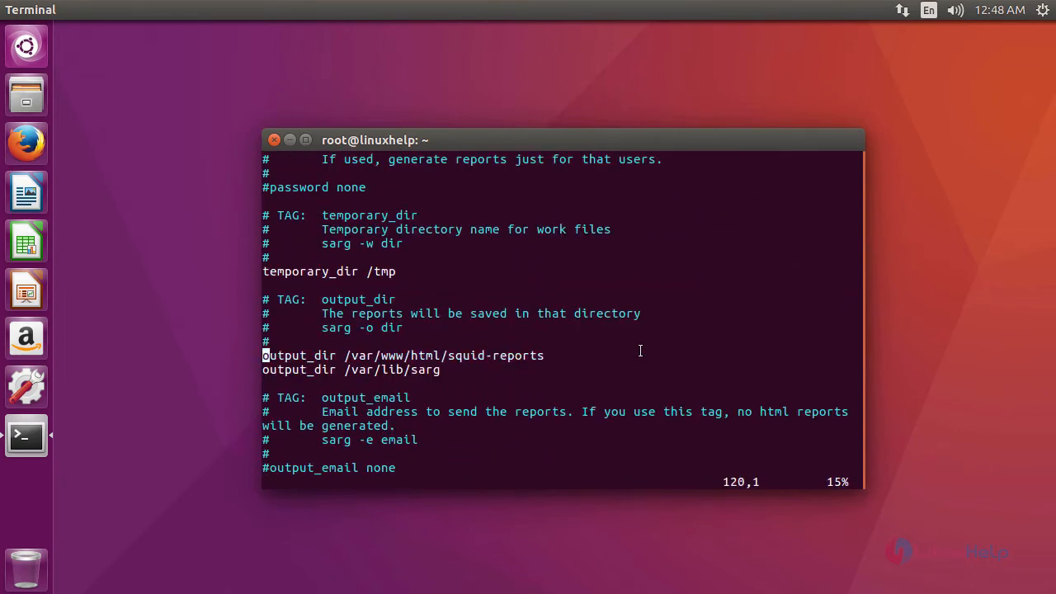
{"action": "key", "text": "Down"}
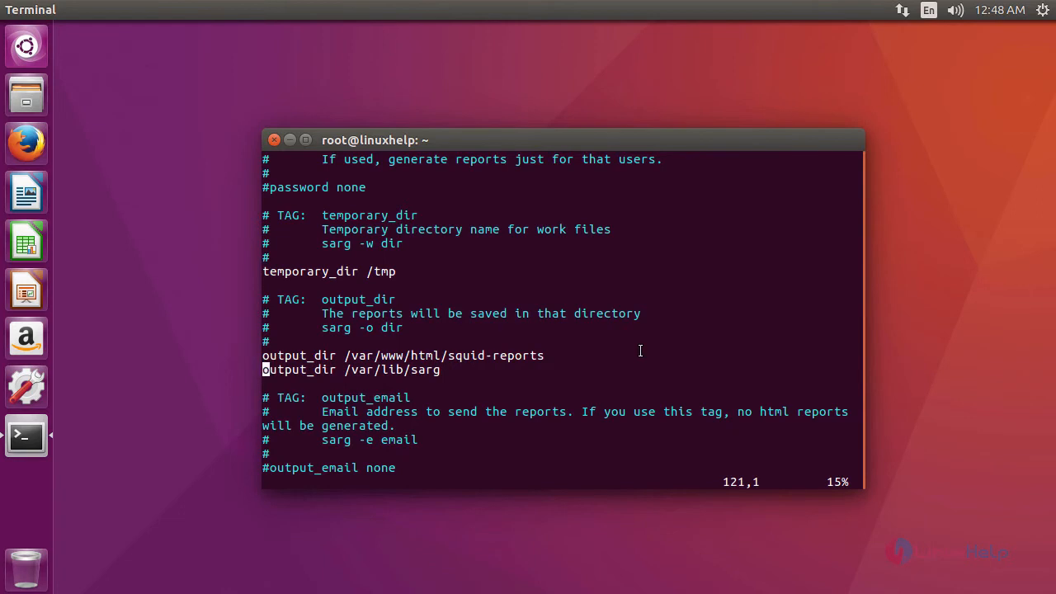
{"action": "type", "text": "#"}
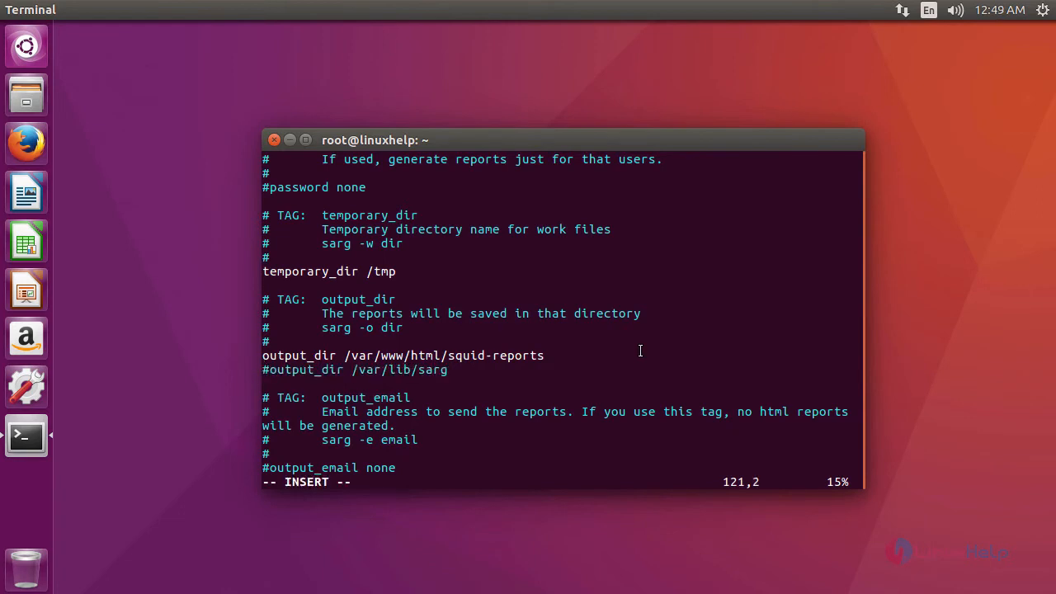
{"action": "scroll", "scroll_direction": "down", "scroll_amount": 3}
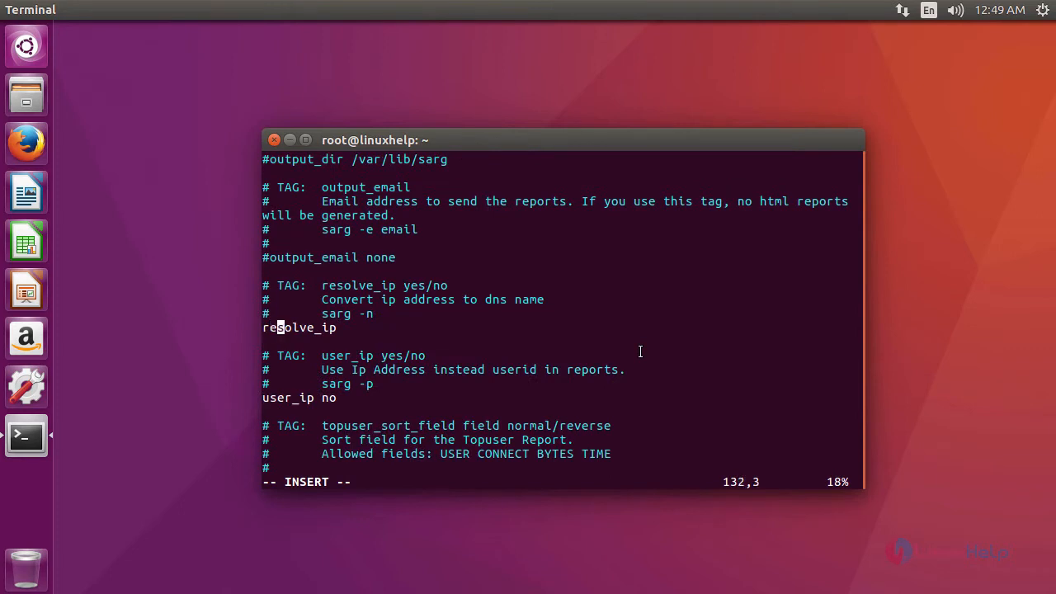
{"action": "type", "text": "yes"}
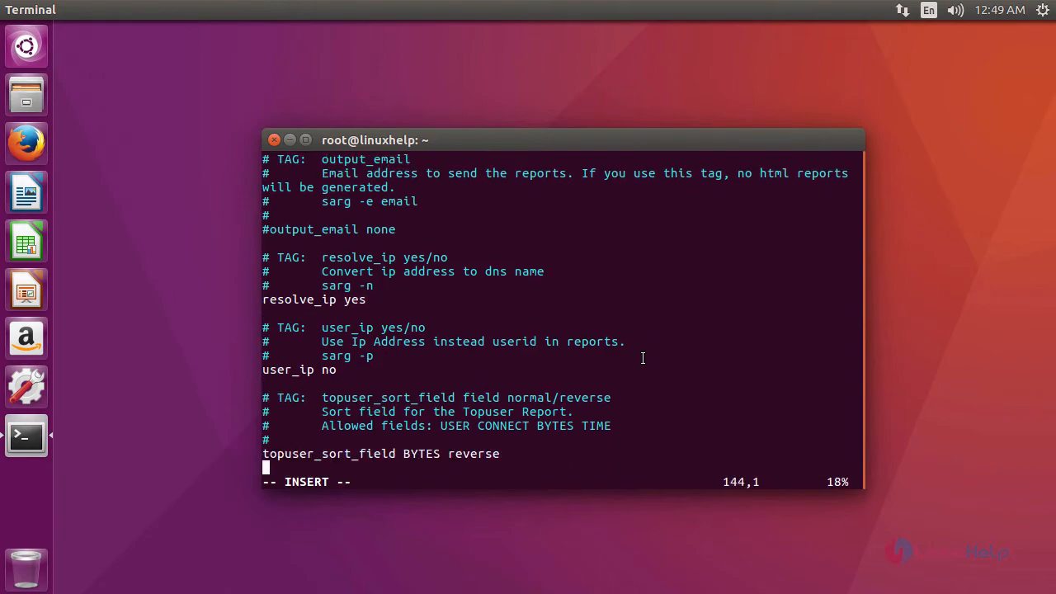
{"action": "scroll", "scroll_direction": "down", "scroll_amount": 3}
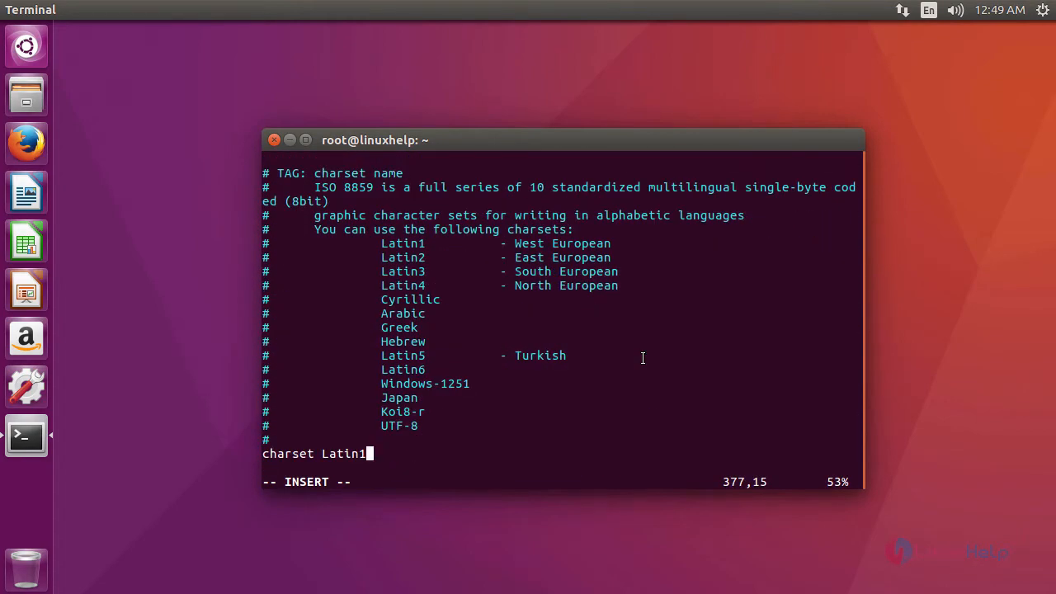
{"action": "key", "text": "BackSpace"}
{"action": "type", "text": "UTF-8"}
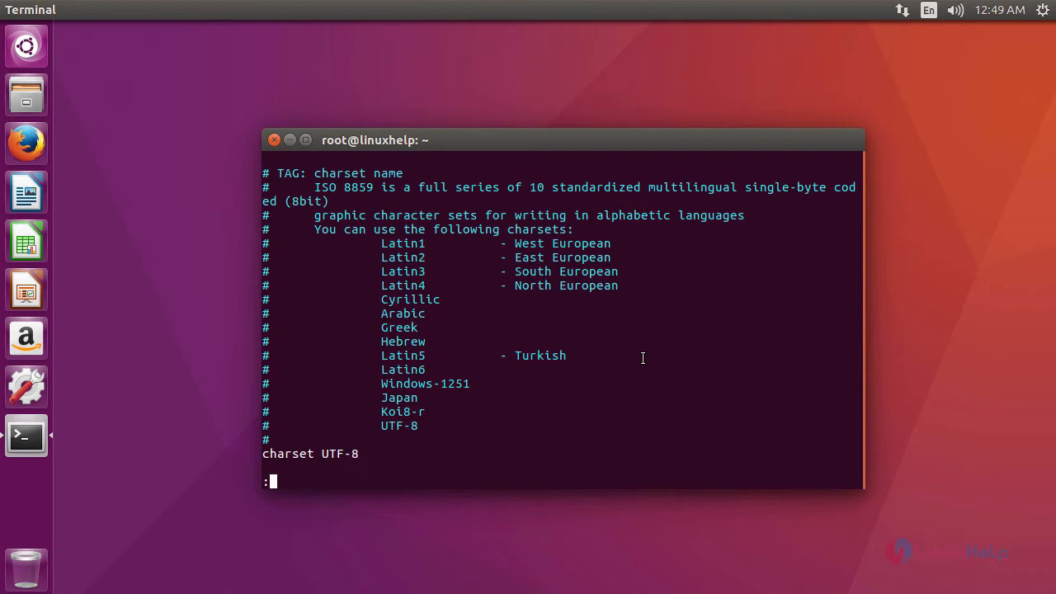
{"action": "key", "text": "Return"}
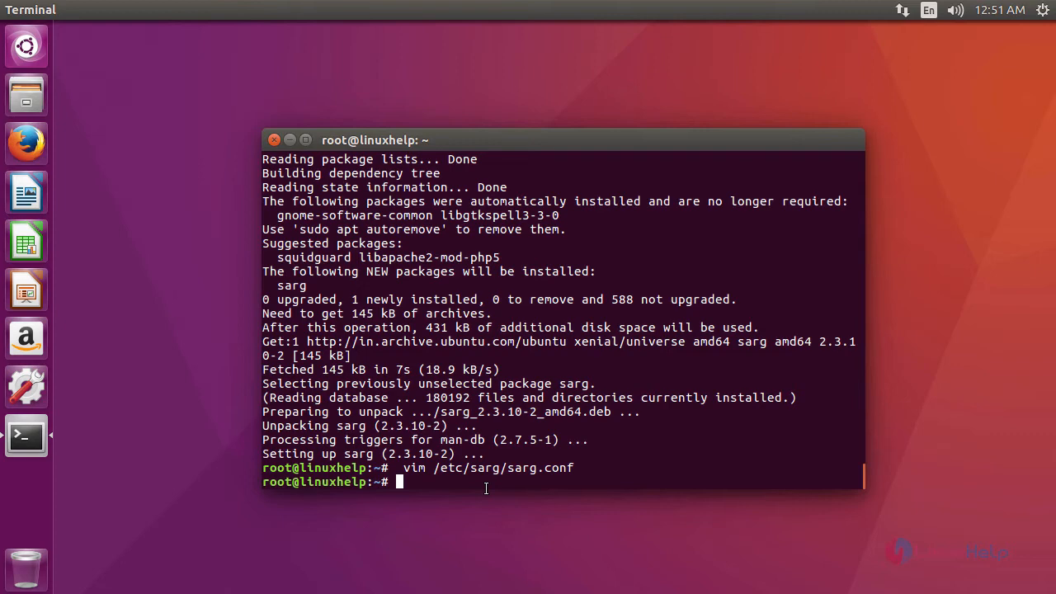
Create /var/www/html/squid-reports and a port-80 VirtualHost in /etc/apache2/conf-available/sarg.conf serving it.
{"action": "type", "text": "mkdir /var/www/html/squid-reports"}
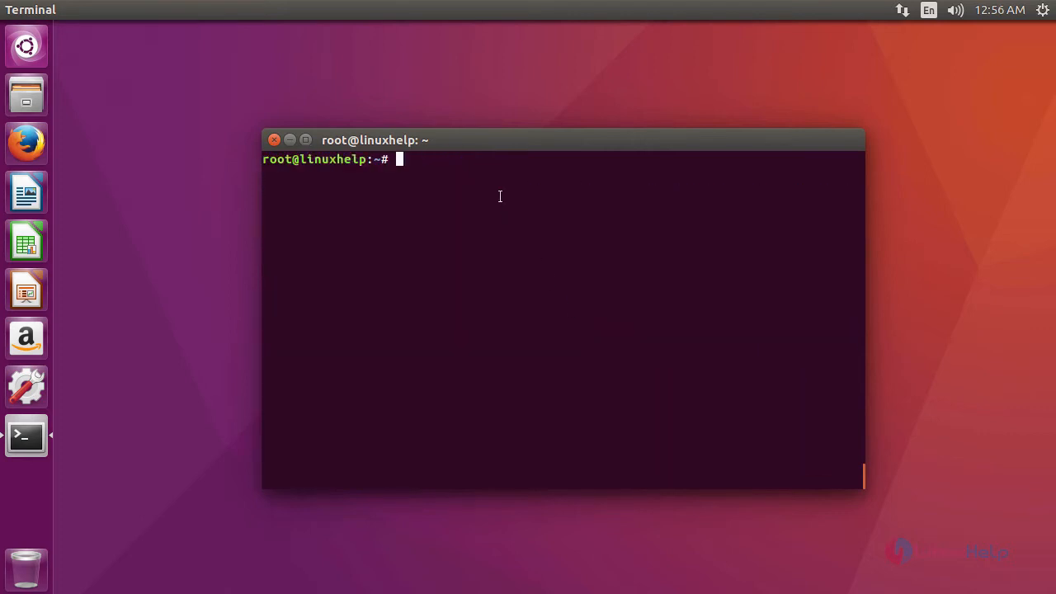
{"action": "type", "text": "vi /etc/apache2/conf-available/sarg.conf"}
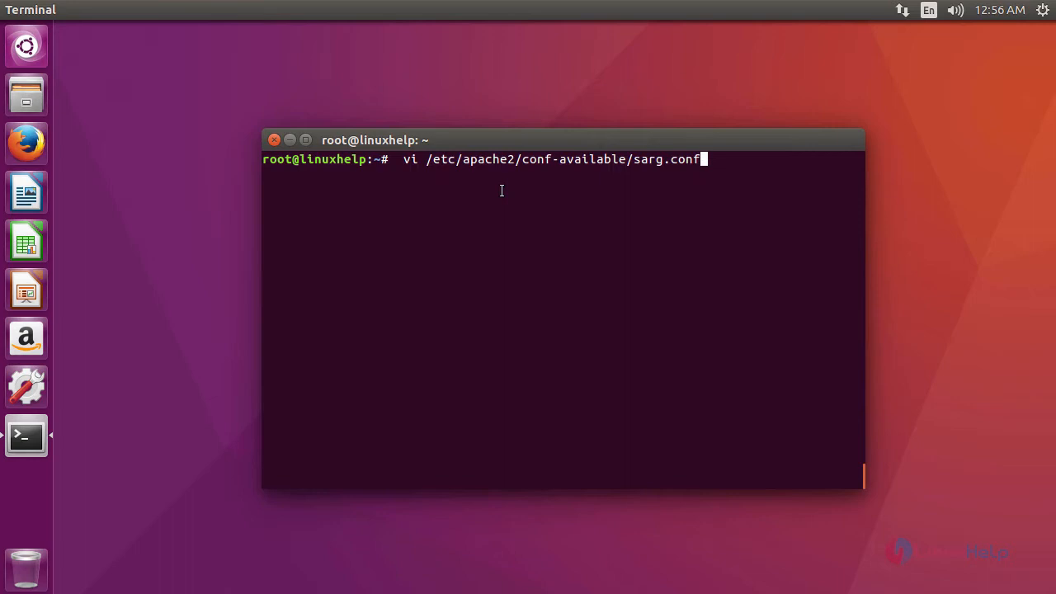
{"action": "key", "text": "Return"}
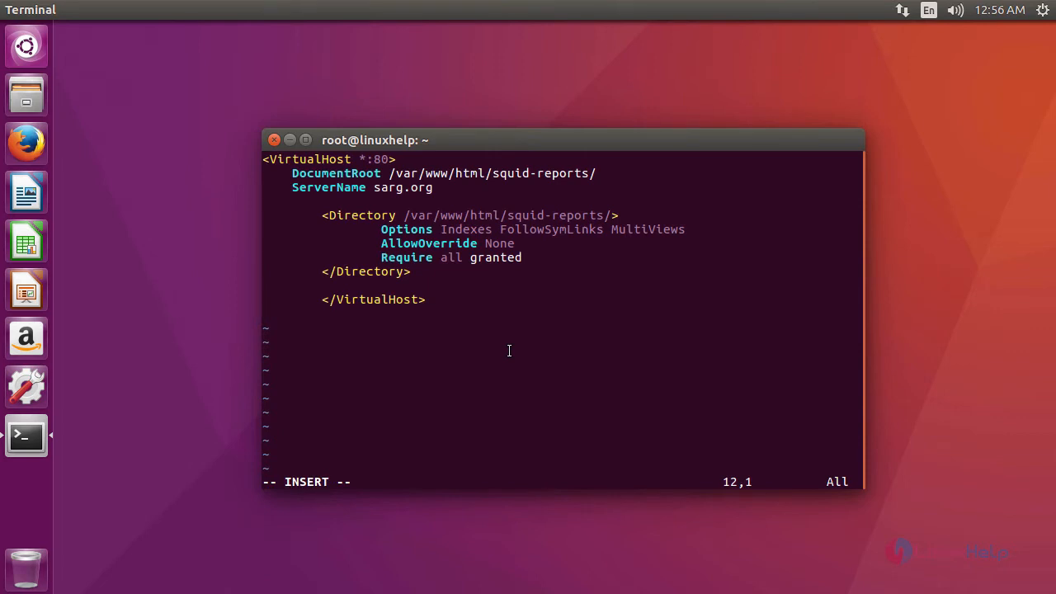
{"action": "key", "text": "Escape"}
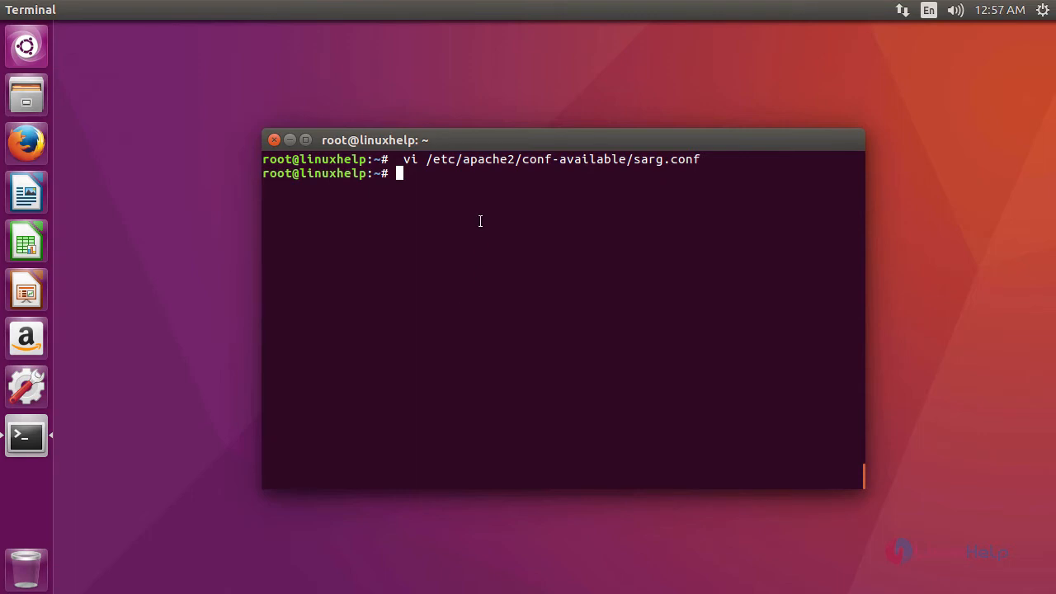
Enable the sarg configuration with a2enconf and restart apache2.
{"action": "type", "text": "a2enconf sarg"}
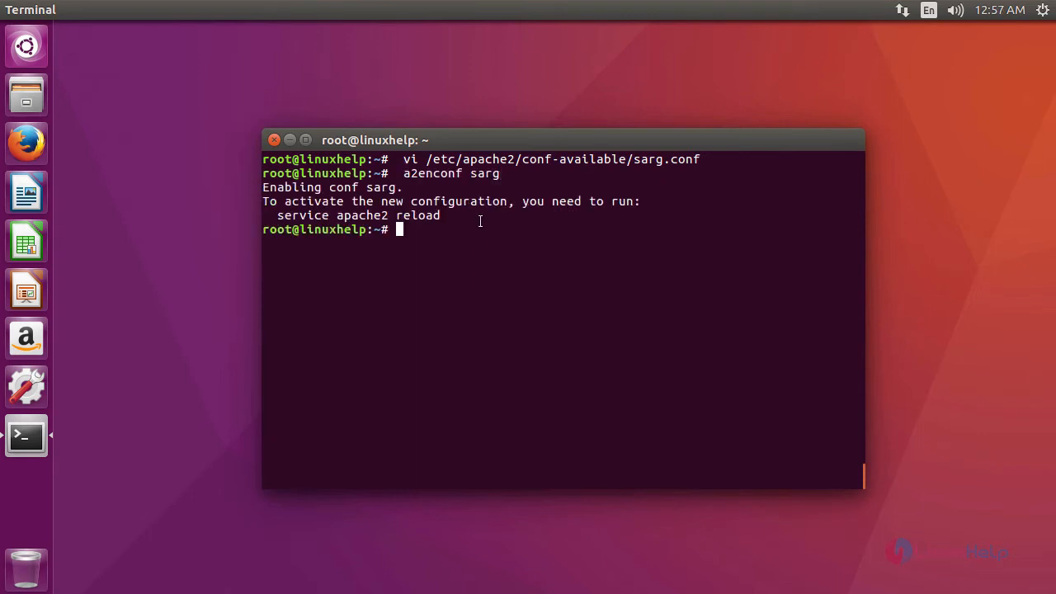
{"action": "mouse_move", "coordinate": [693, 535]}
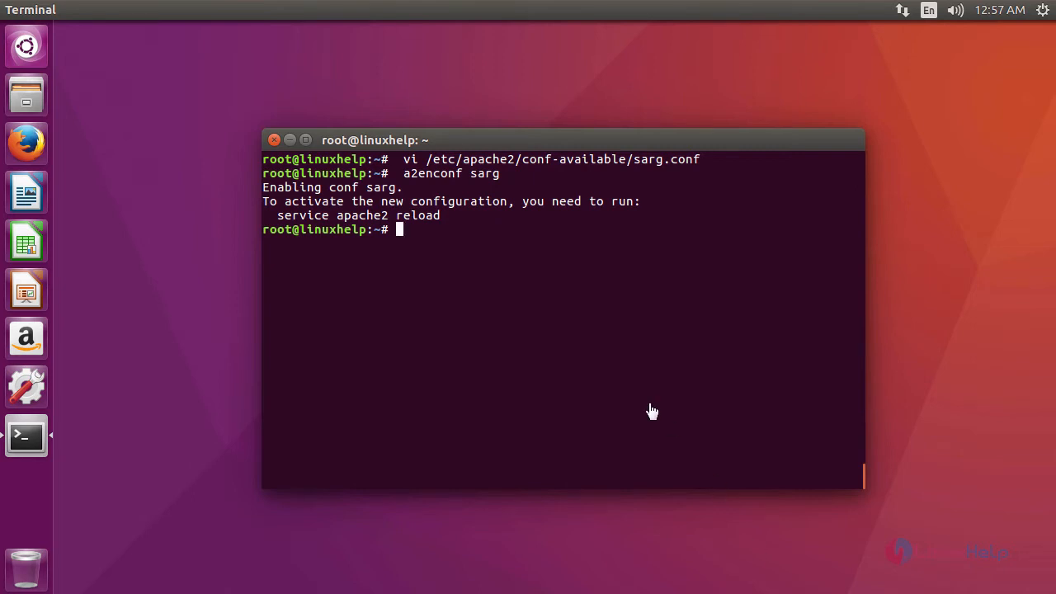
{"action": "type", "text": "systemctl restart apache2"}
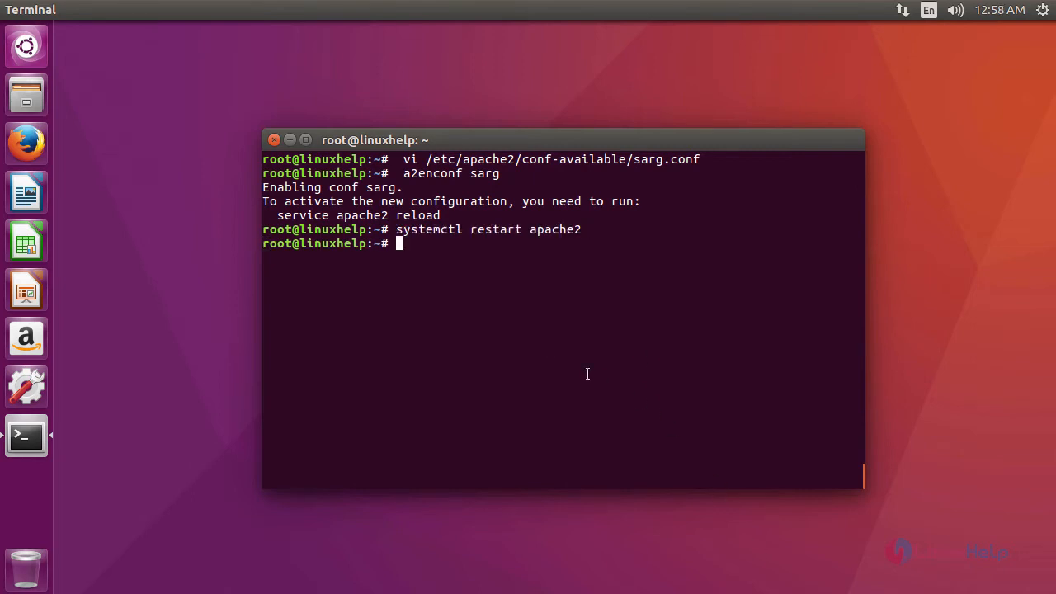
Add 192.168.7.139 sarg.org to /etc/hosts with vi and save it.
{"action": "type", "text": "vi"}
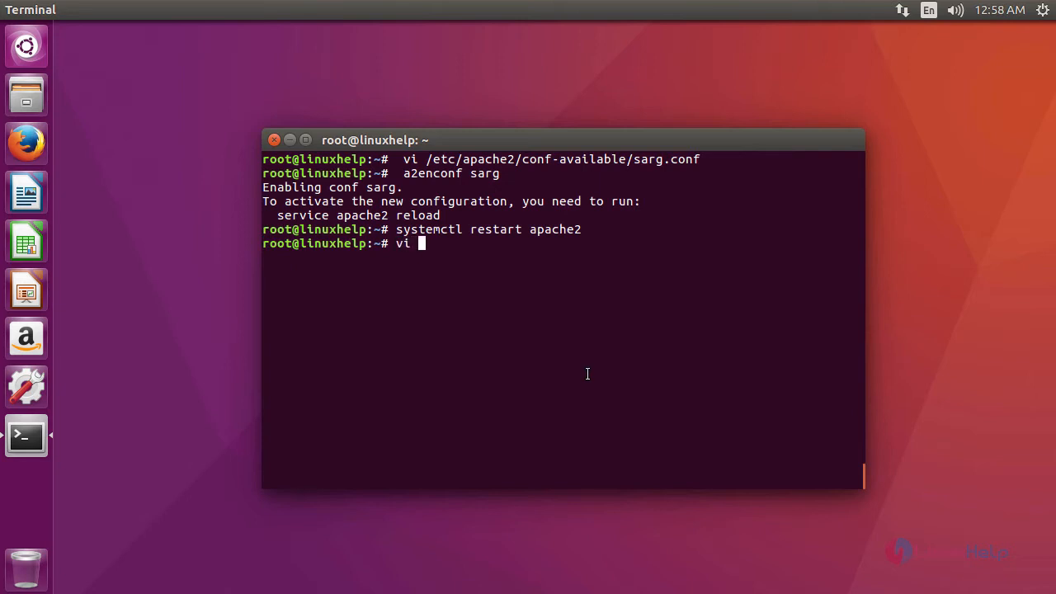
{"action": "type", "text": "/et"}
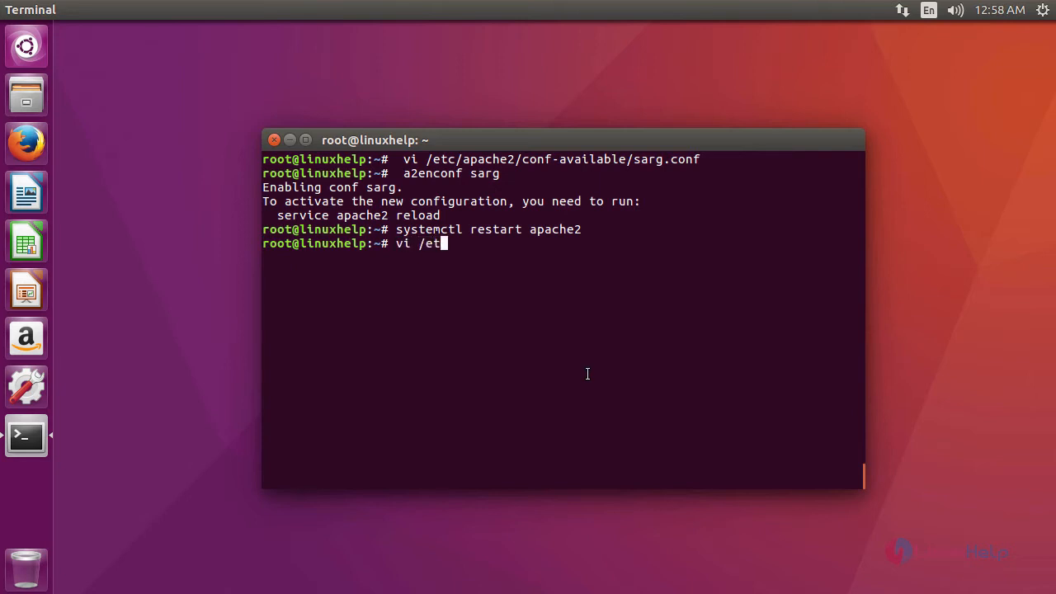
{"action": "type", "text": "c/h"}
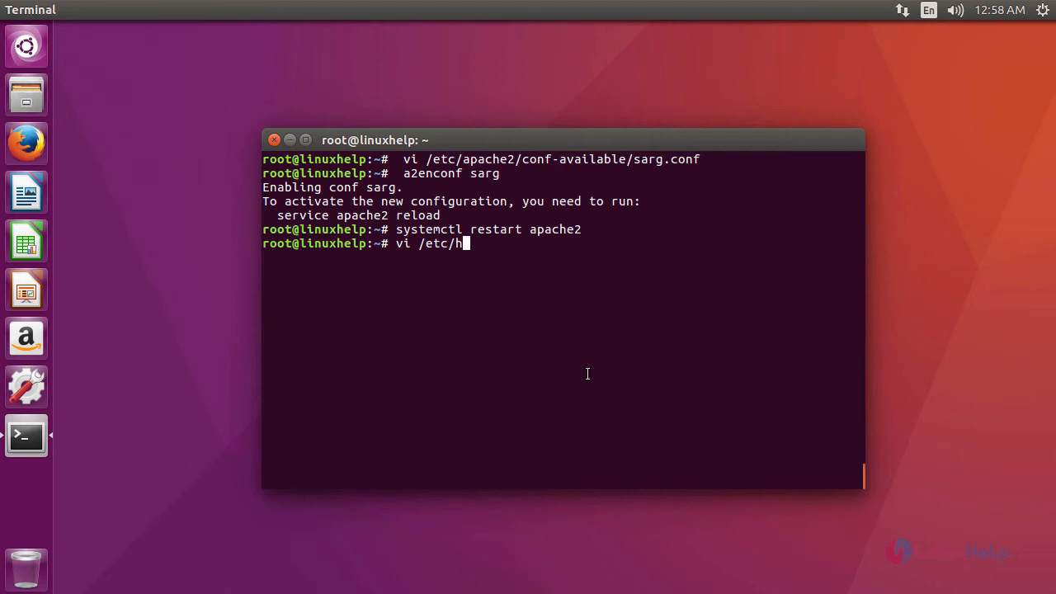
{"action": "type", "text": "osts"}
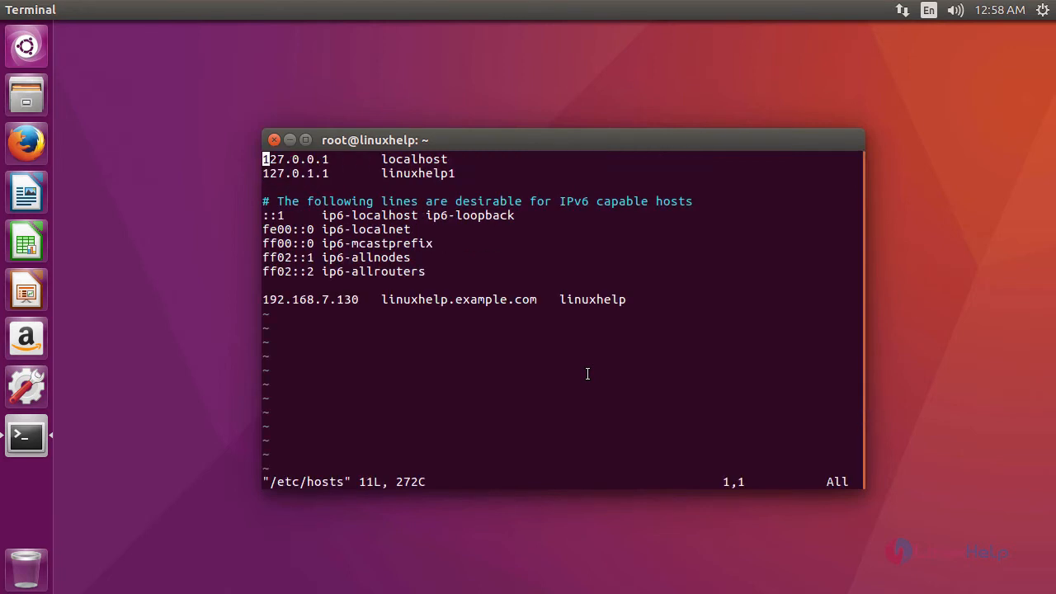
{"action": "type", "text": "192.168.7.139\tsarg.org"}
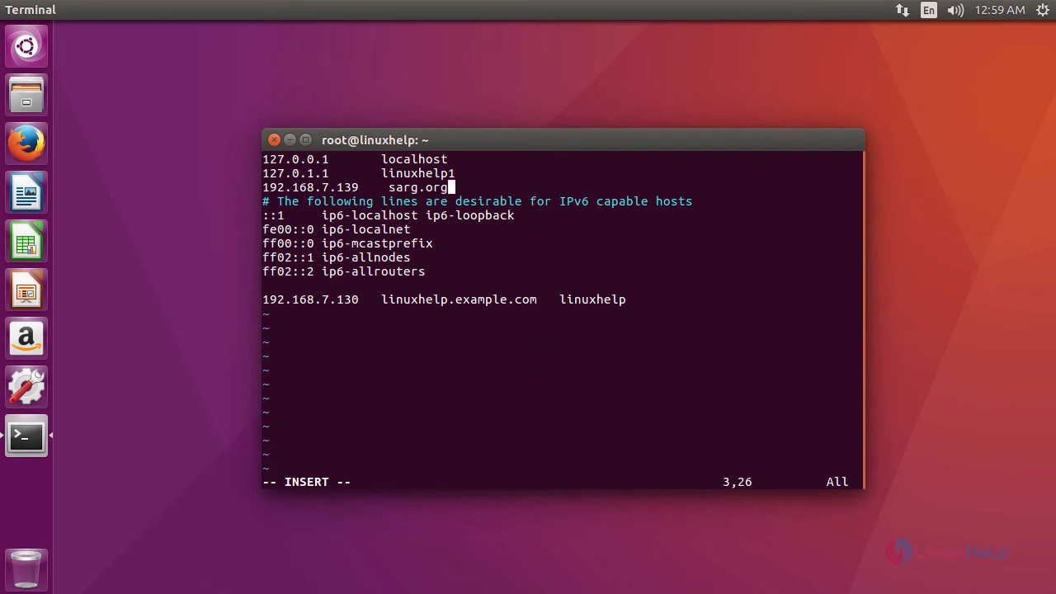
{"action": "mouse_move", "coordinate": [508, 401]}
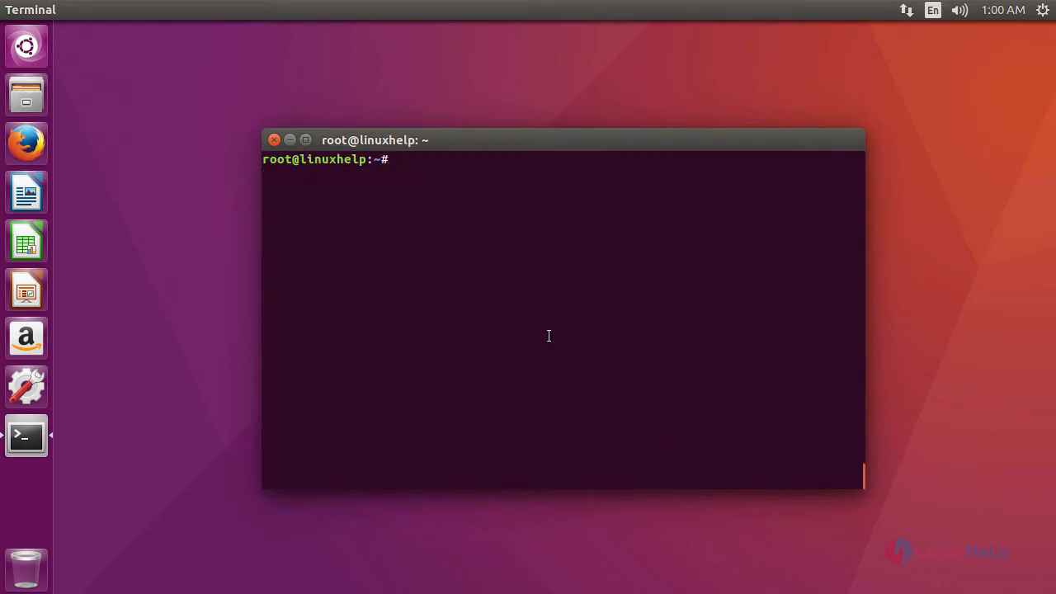
Generate the report with /usr/bin/sarg and launch Firefox from the launcher.
{"action": "type", "text": "/usr/bin/sarg"}
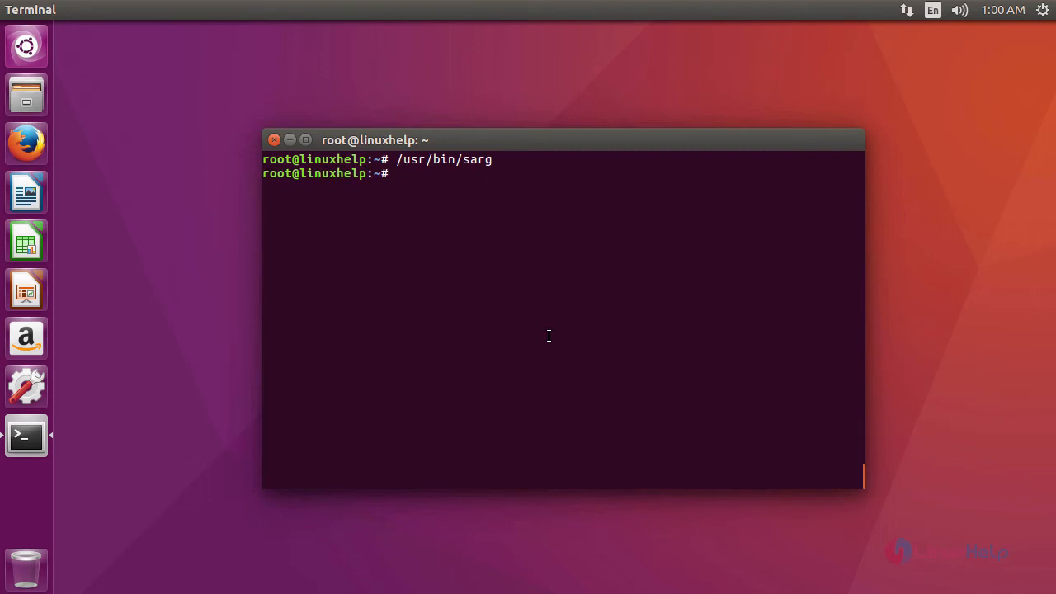
{"action": "left_click", "coordinate": [27, 144]}
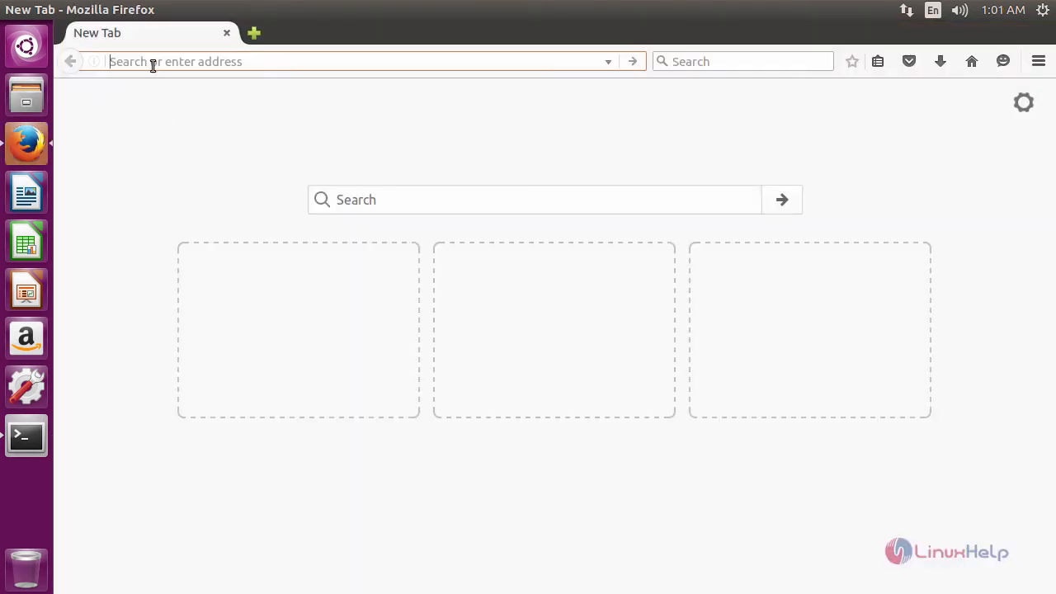
Browse to sarg.org to load the SARG Squid user access reports page.
{"action": "type", "text": "sarg.org"}
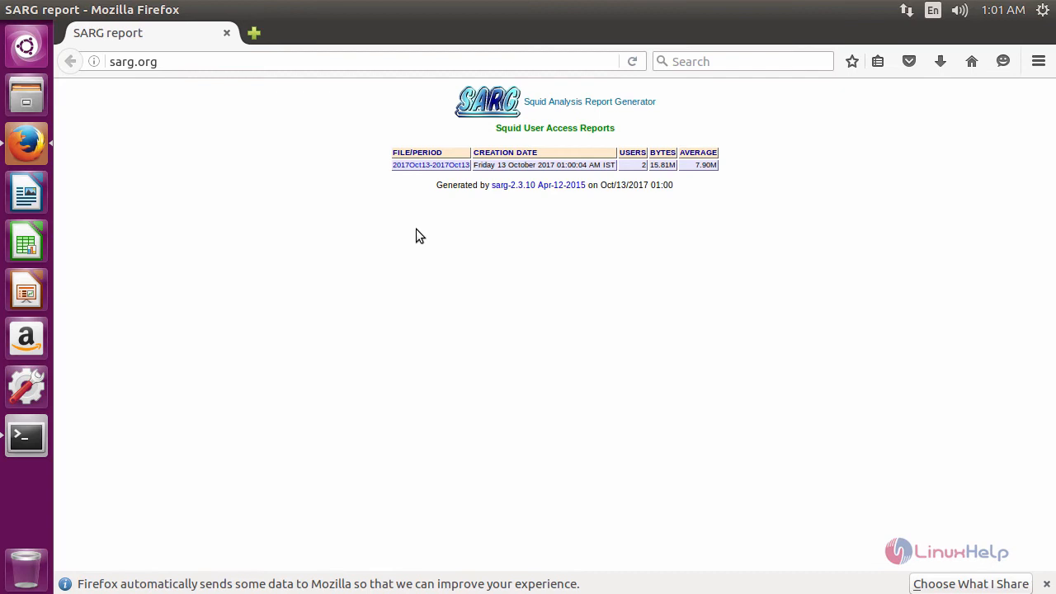
{"action": "mouse_move", "coordinate": [416, 168]}
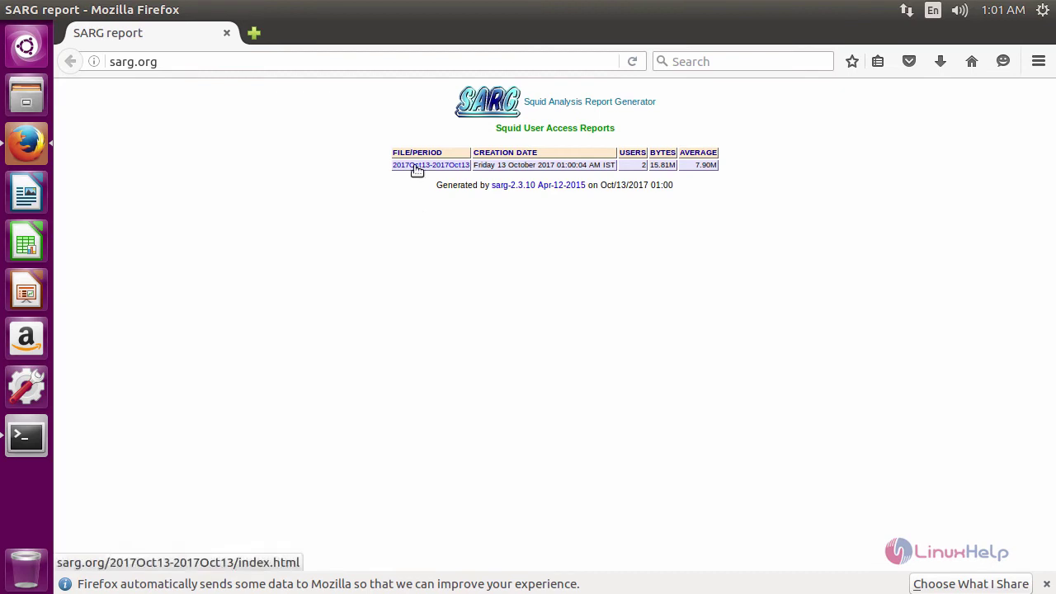
Open the 2017Oct13-2017Oct13 report showing top users 192.168.7.103 and 192.168.7.107.
{"action": "left_click", "coordinate": [429, 165]}
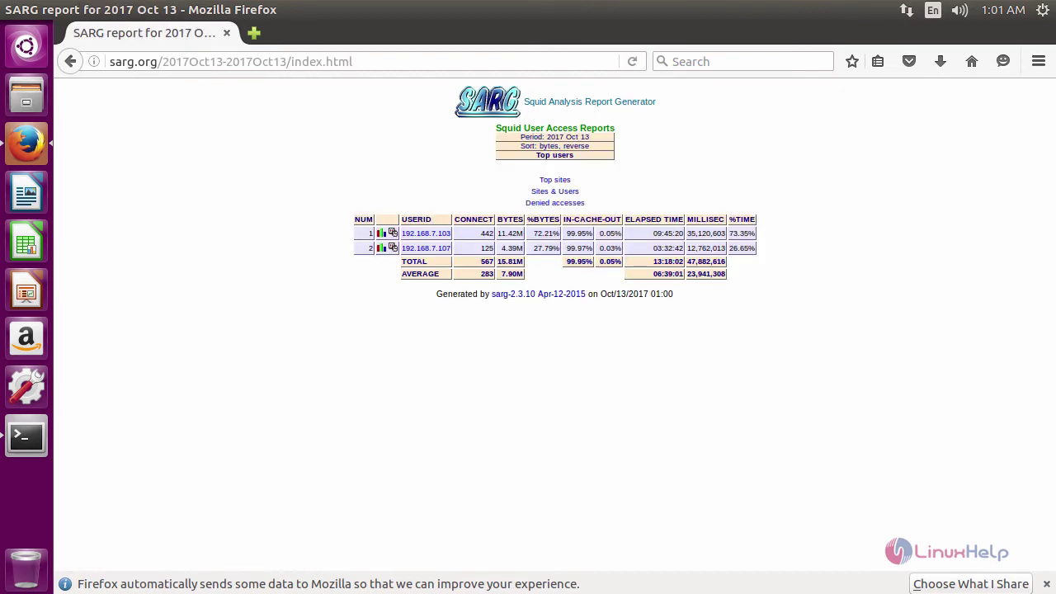
{"action": "mouse_move", "coordinate": [320, 218]}
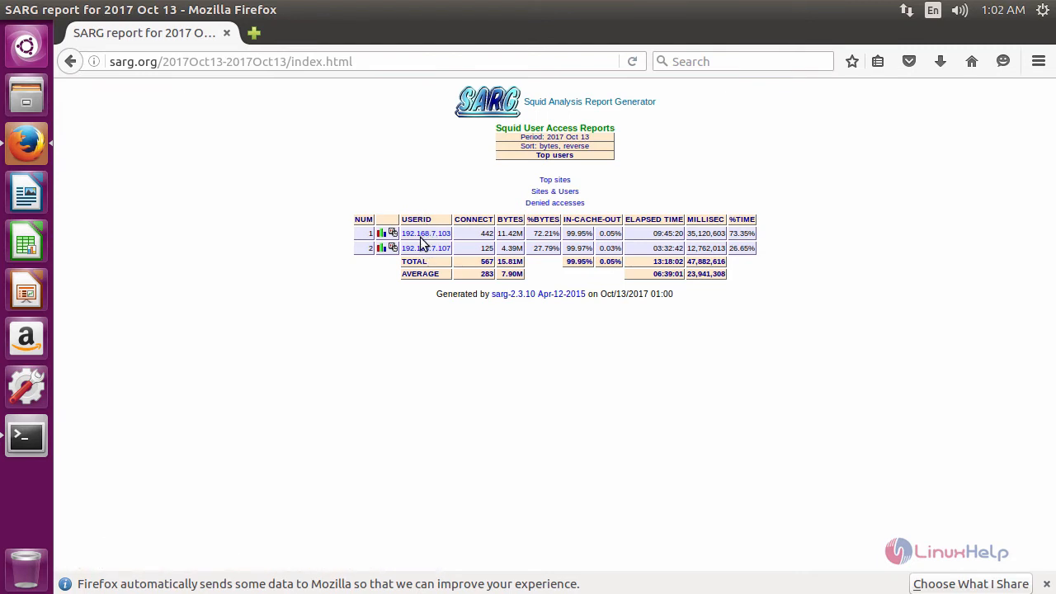
{"action": "mouse_move", "coordinate": [422, 238]}
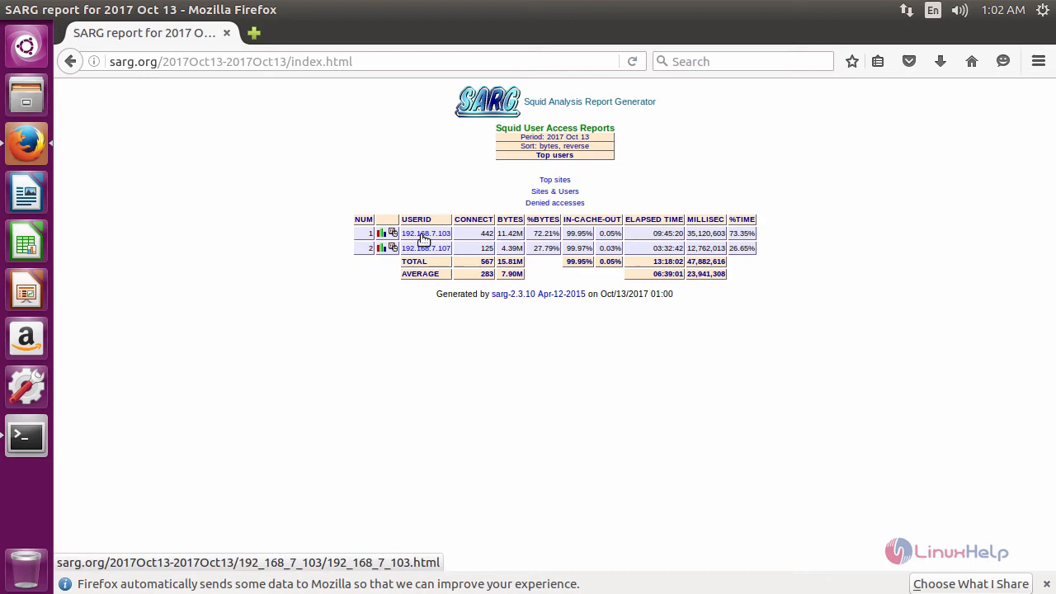
{"action": "left_click", "coordinate": [426, 233]}
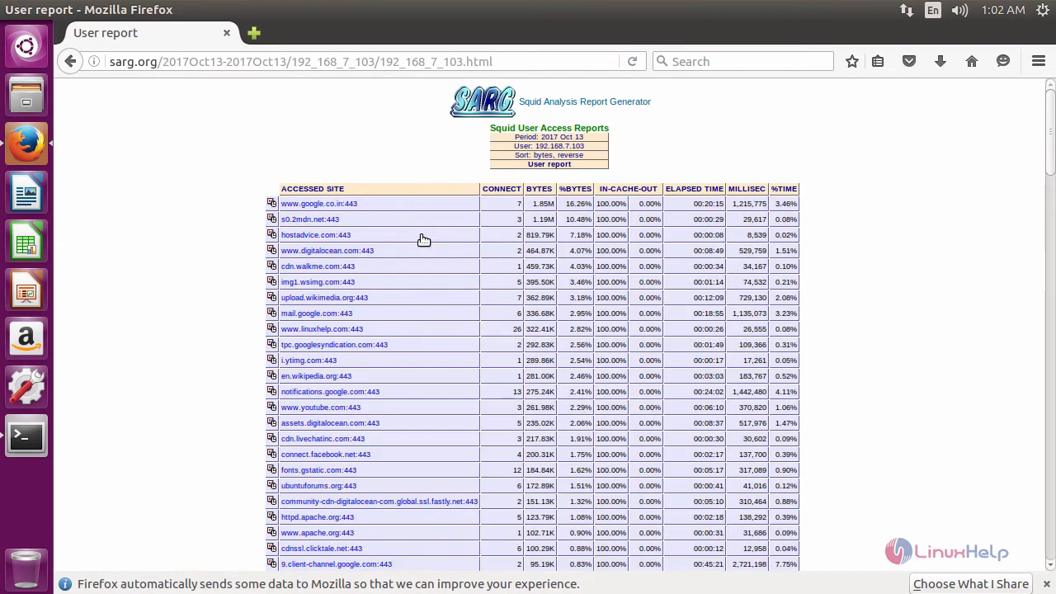
{"action": "mouse_move", "coordinate": [378, 219]}
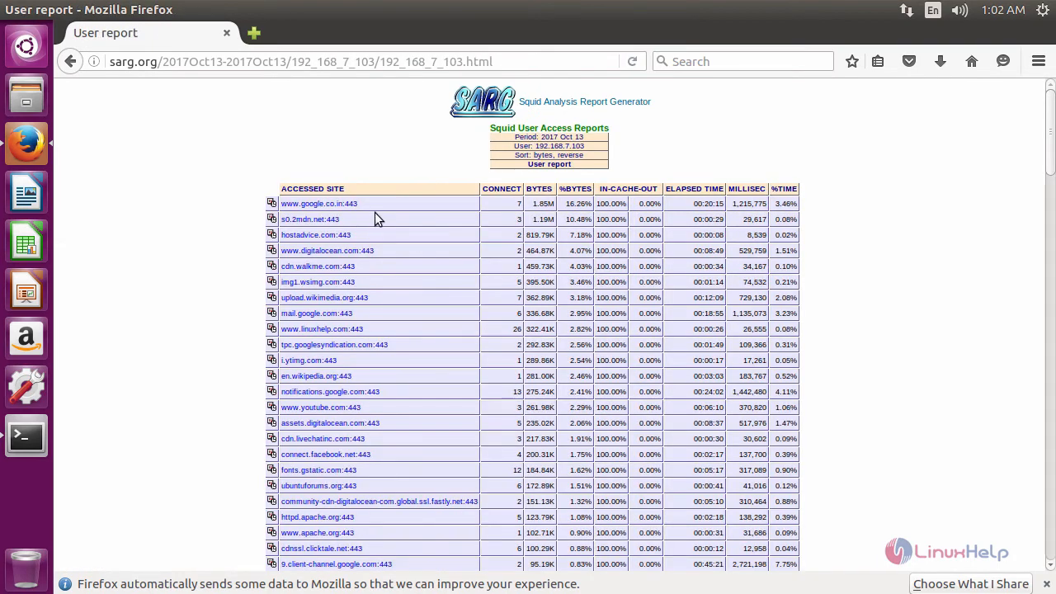
{"action": "scroll", "scroll_direction": "down", "scroll_amount": 3}
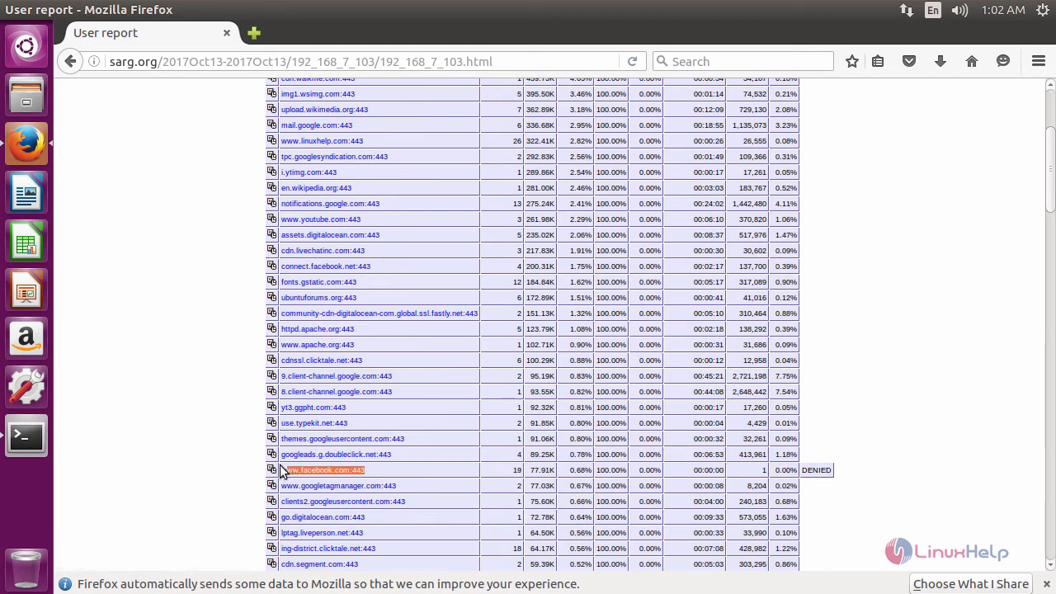
{"action": "scroll", "scroll_direction": "down", "scroll_amount": 3}
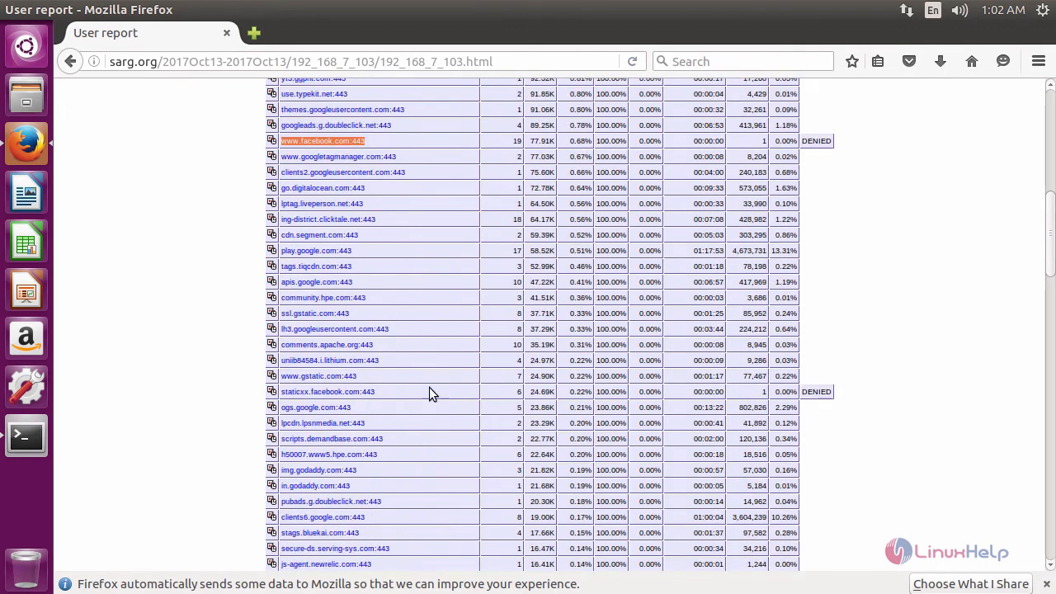
{"action": "left_click", "coordinate": [71, 63]}
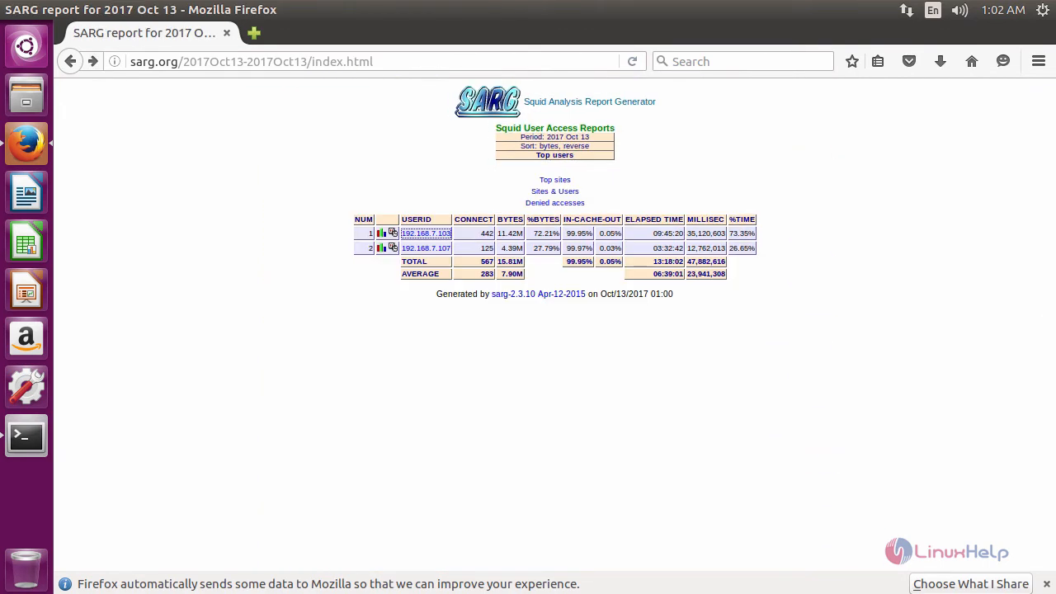
{"action": "mouse_move", "coordinate": [561, 310]}
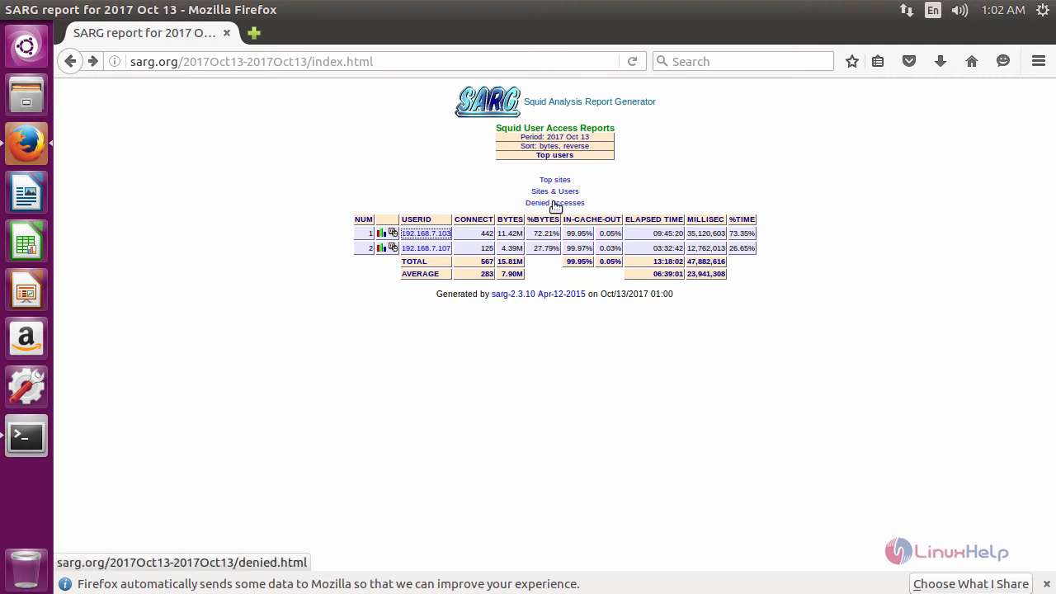
{"action": "left_click", "coordinate": [555, 203]}
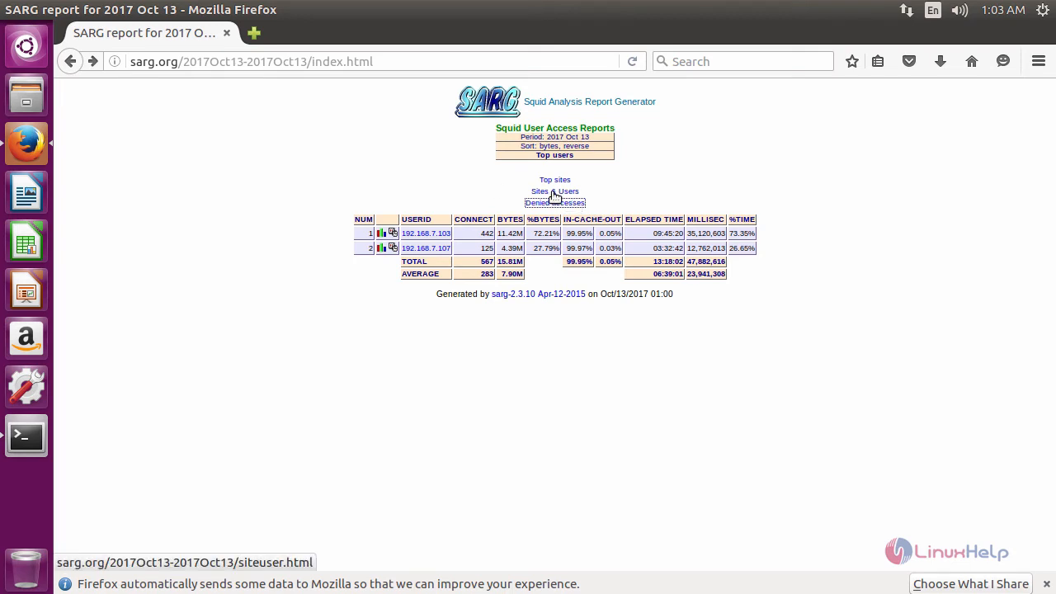
{"action": "left_click", "coordinate": [540, 192]}
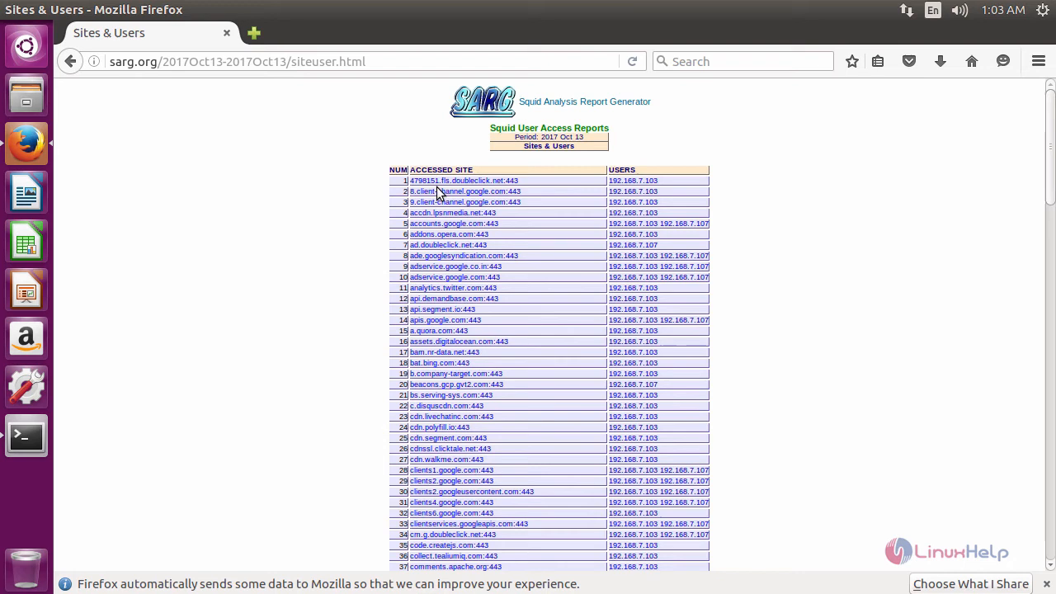
{"action": "mouse_move", "coordinate": [723, 208]}
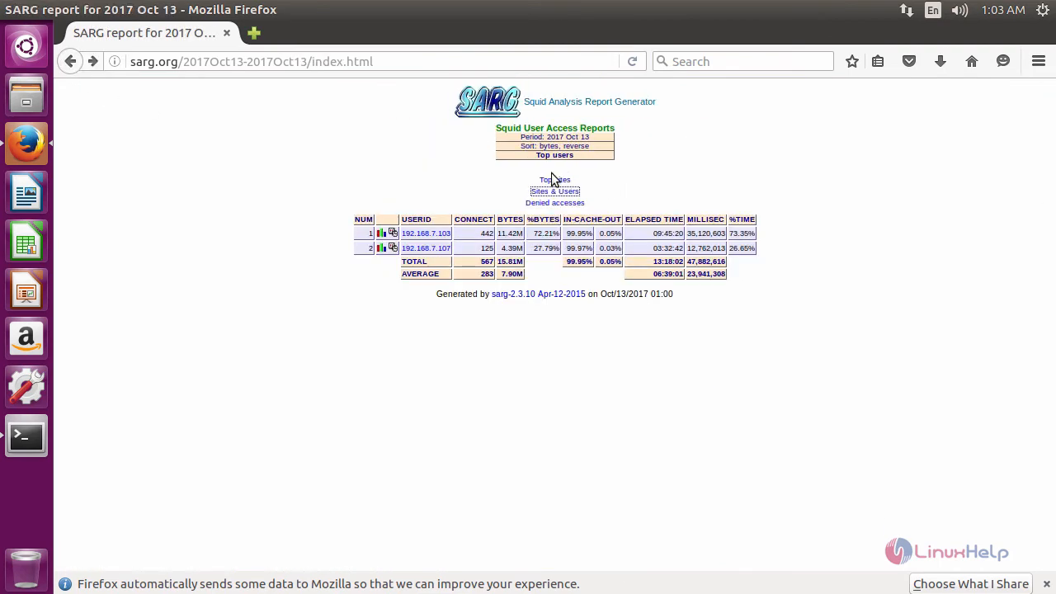
{"action": "mouse_move", "coordinate": [566, 192]}
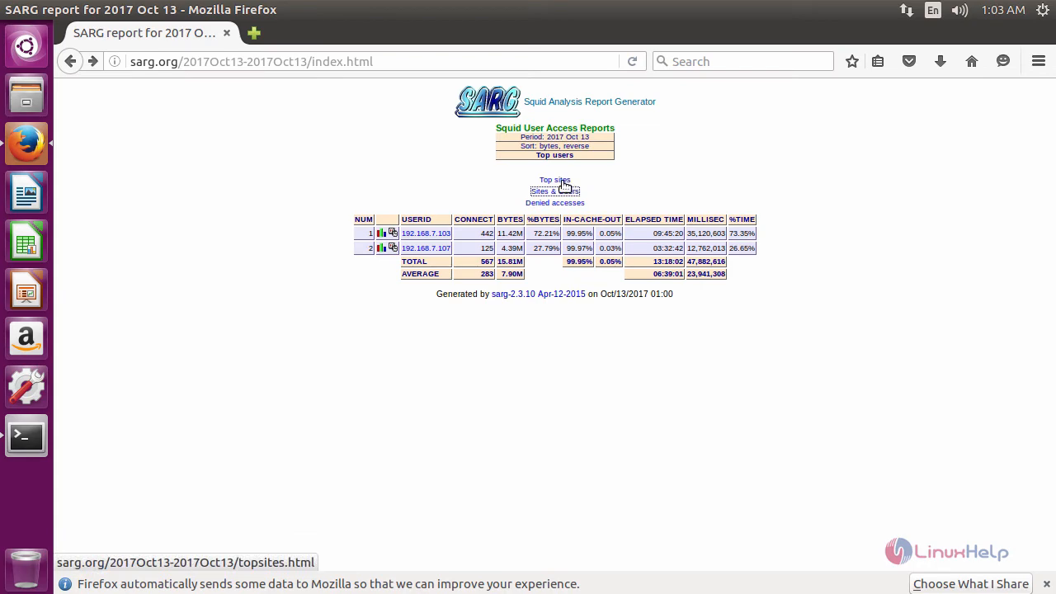
{"action": "left_click", "coordinate": [555, 180]}
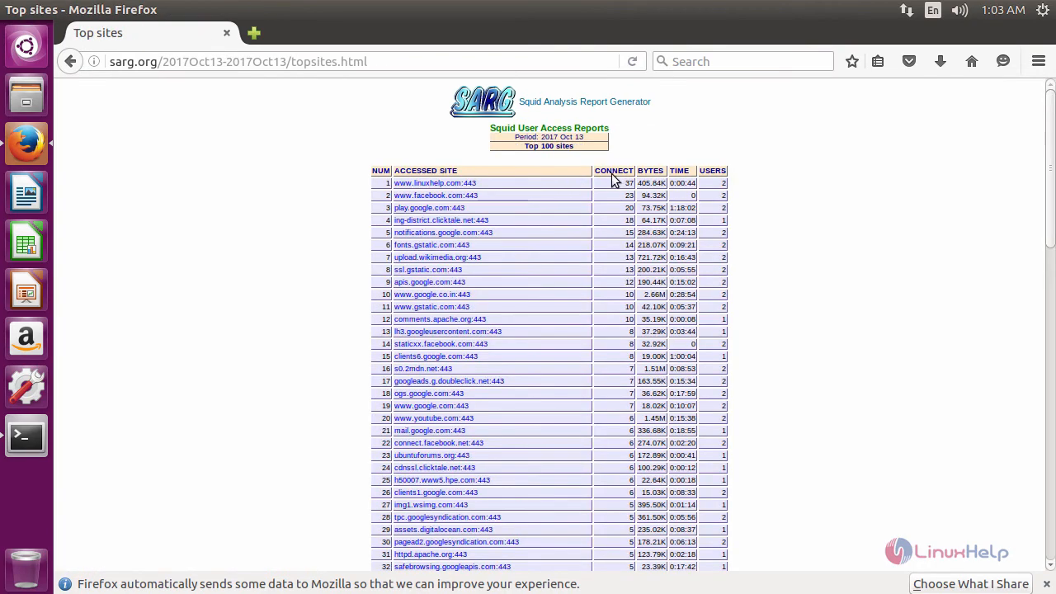
{"action": "scroll", "scroll_direction": "down", "scroll_amount": 3}
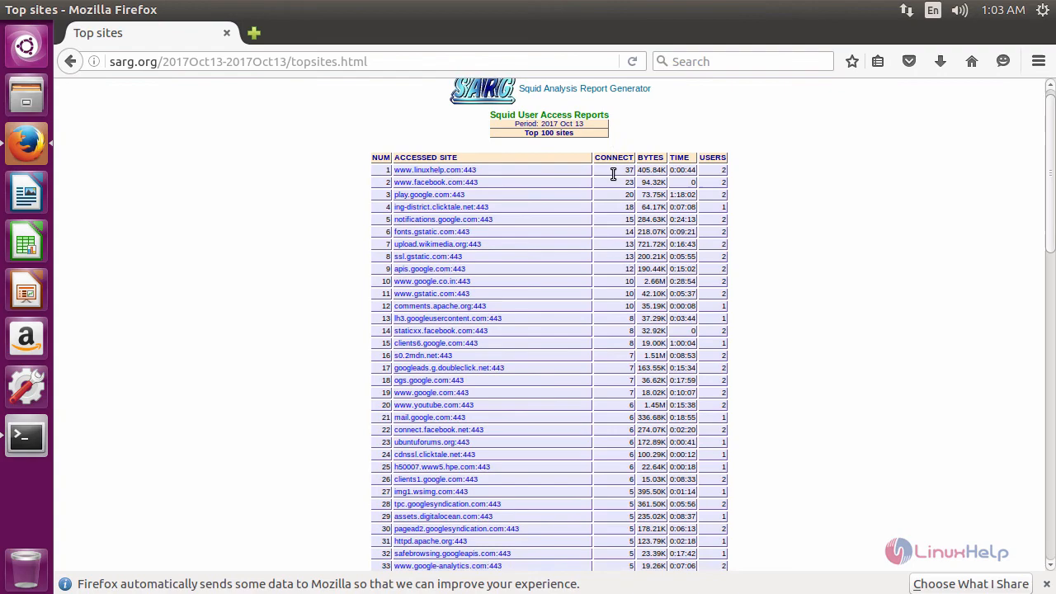
{"action": "scroll", "scroll_direction": "down", "scroll_amount": 3}
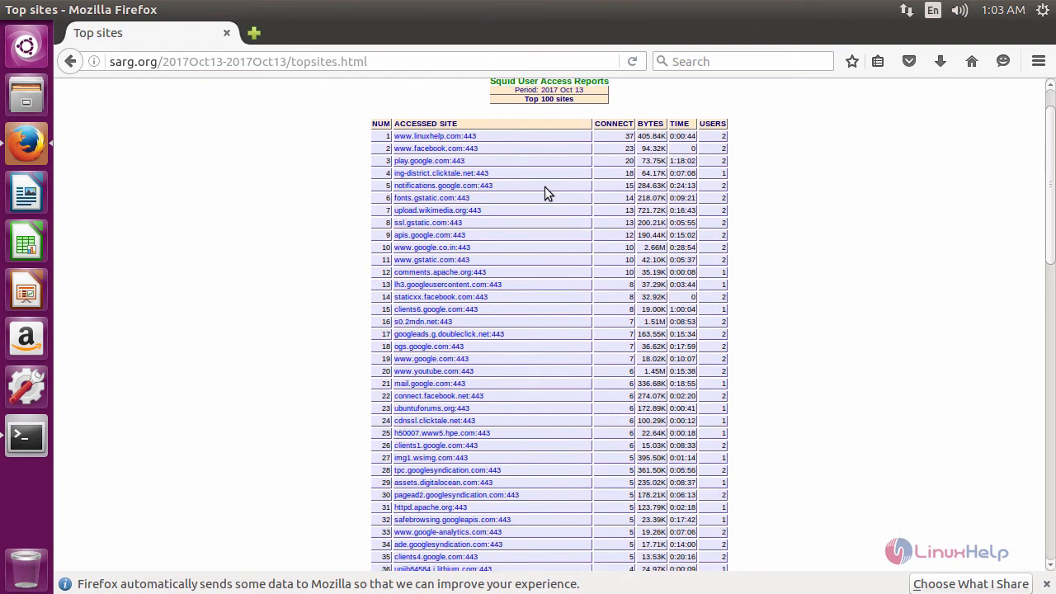
{"action": "scroll", "scroll_direction": "down", "scroll_amount": 3}
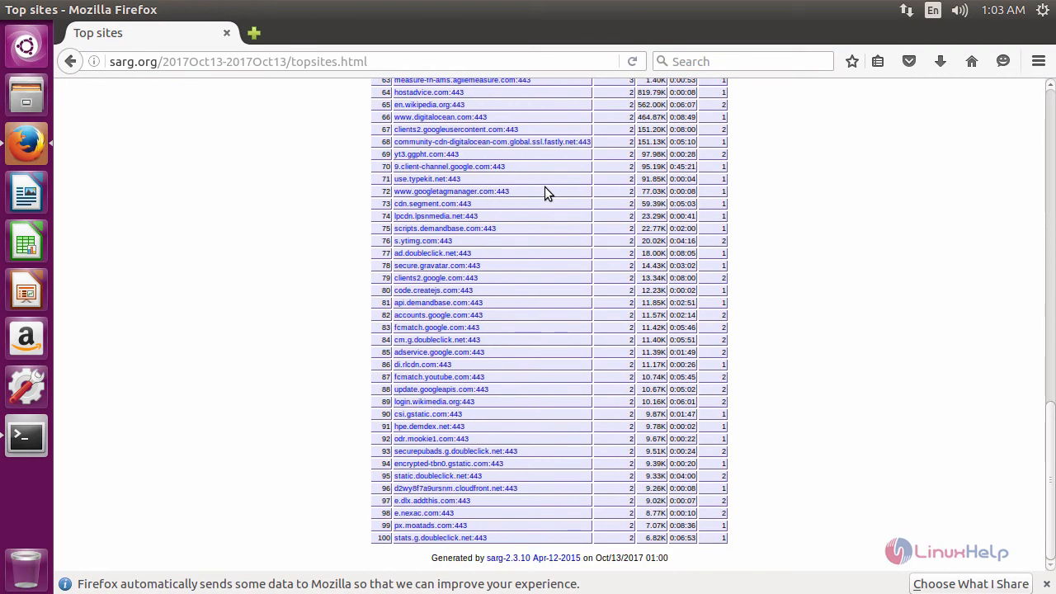
{"action": "scroll", "scroll_direction": "up", "scroll_amount": 3}
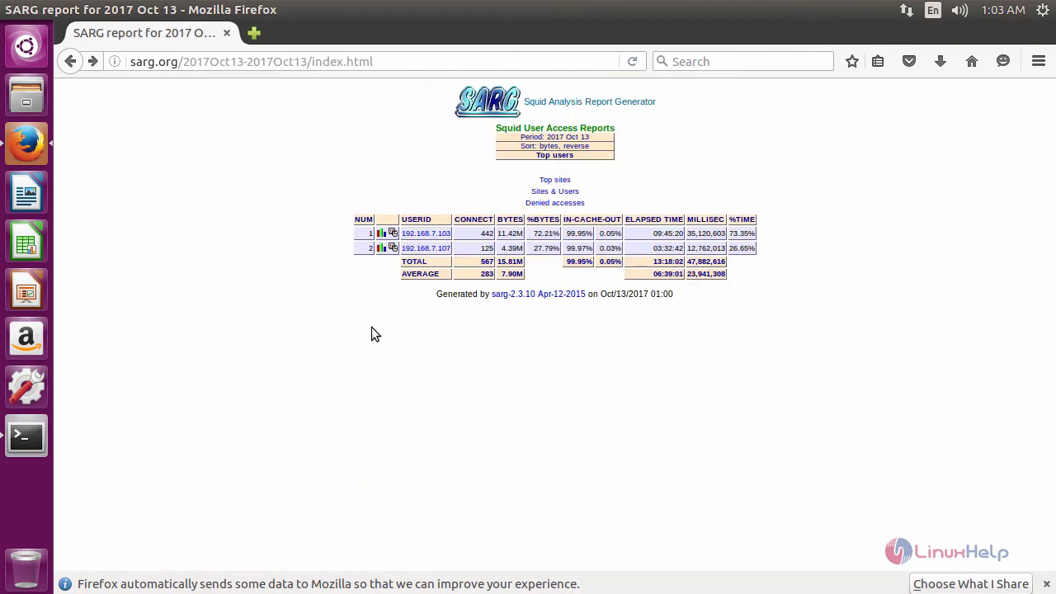
{"action": "mouse_move", "coordinate": [383, 251]}
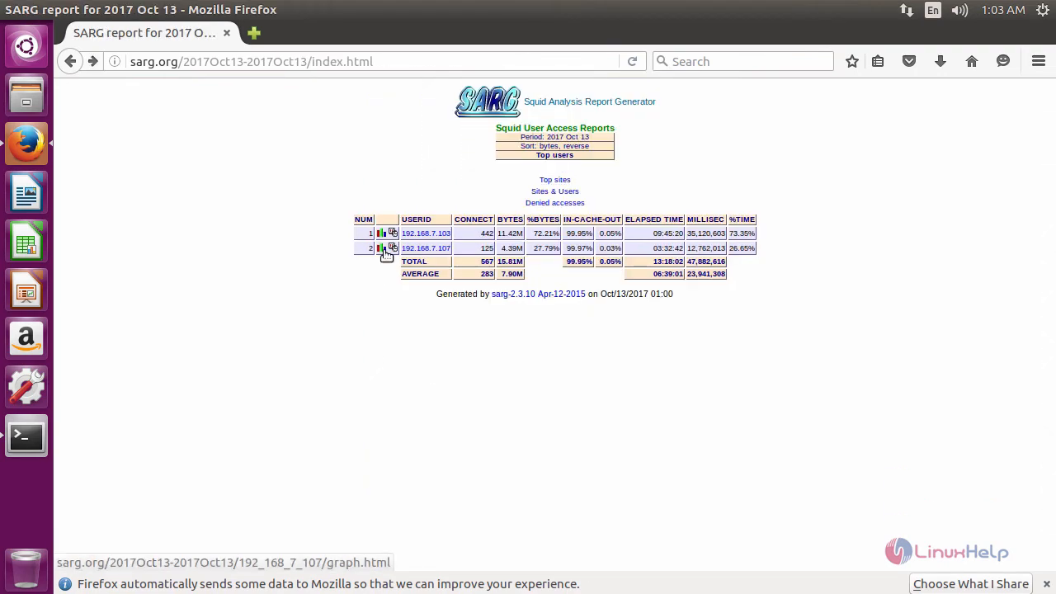
{"action": "mouse_move", "coordinate": [383, 247]}
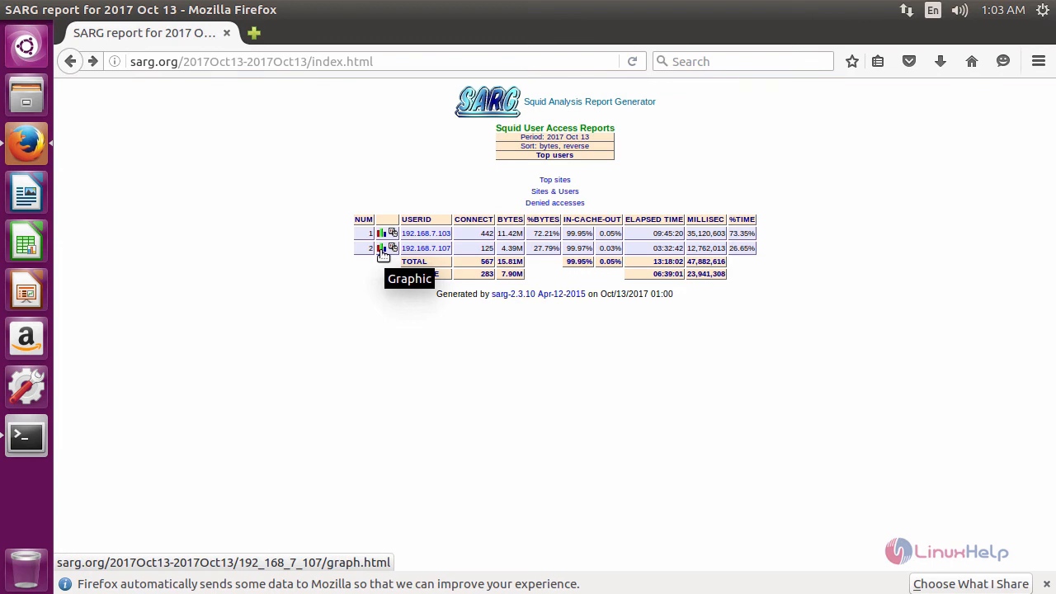
{"action": "left_click", "coordinate": [383, 247]}
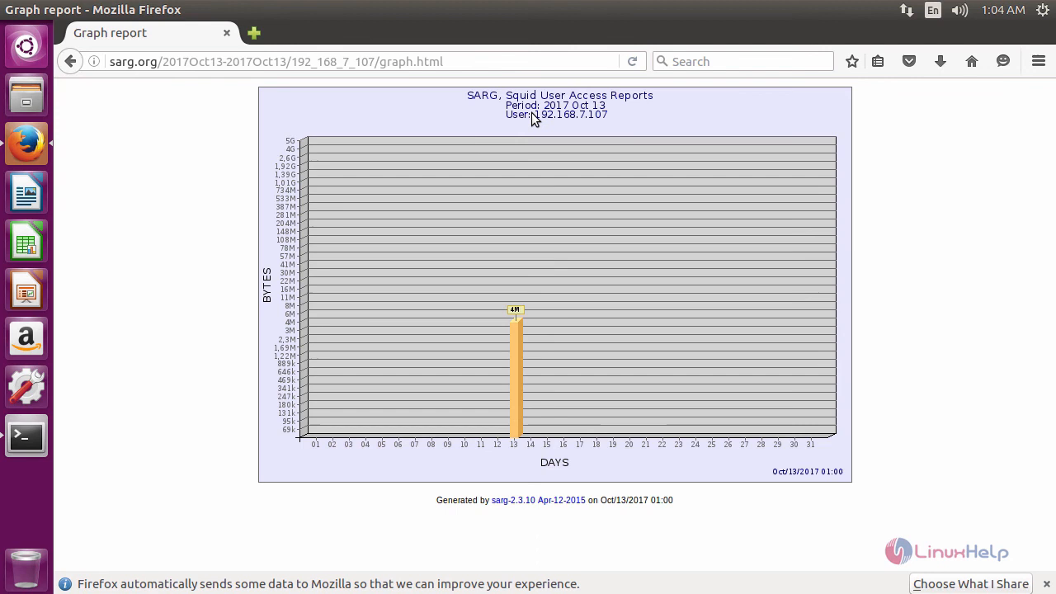
{"action": "mouse_move", "coordinate": [609, 123]}
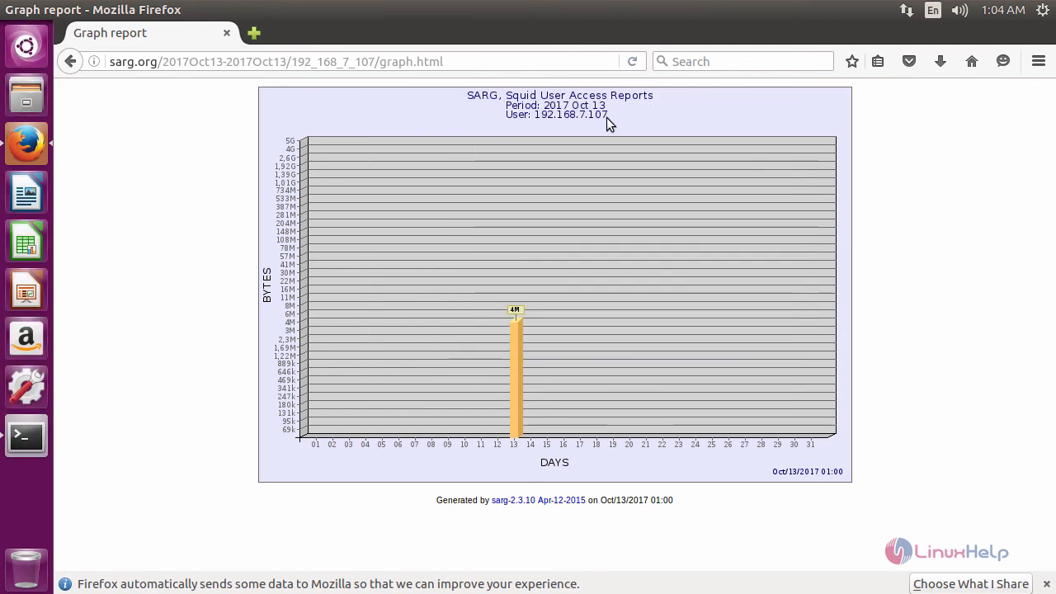
{"action": "mouse_move", "coordinate": [522, 373]}
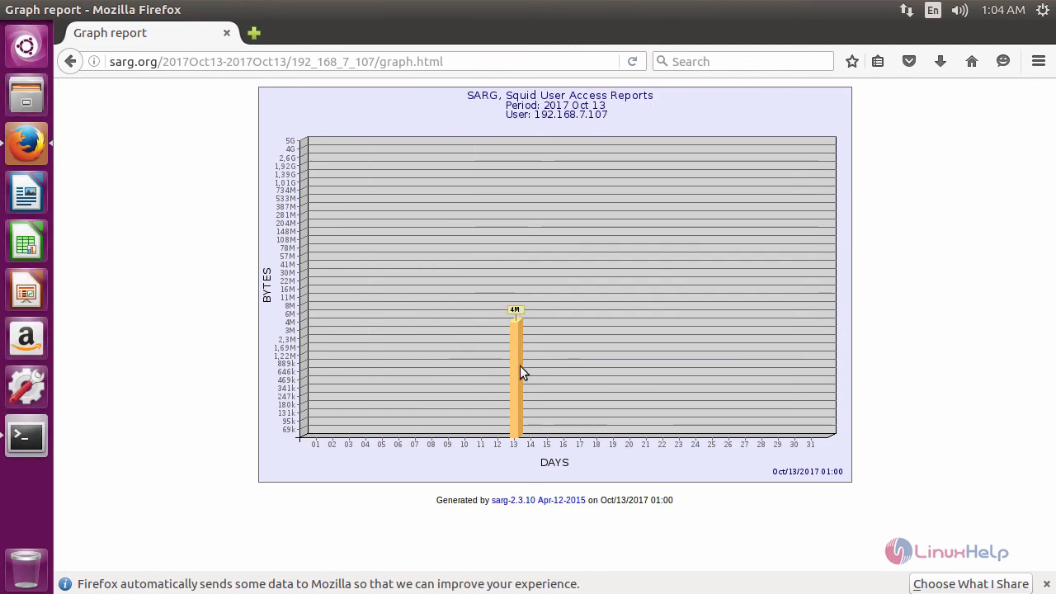
{"action": "left_click", "coordinate": [71, 61]}
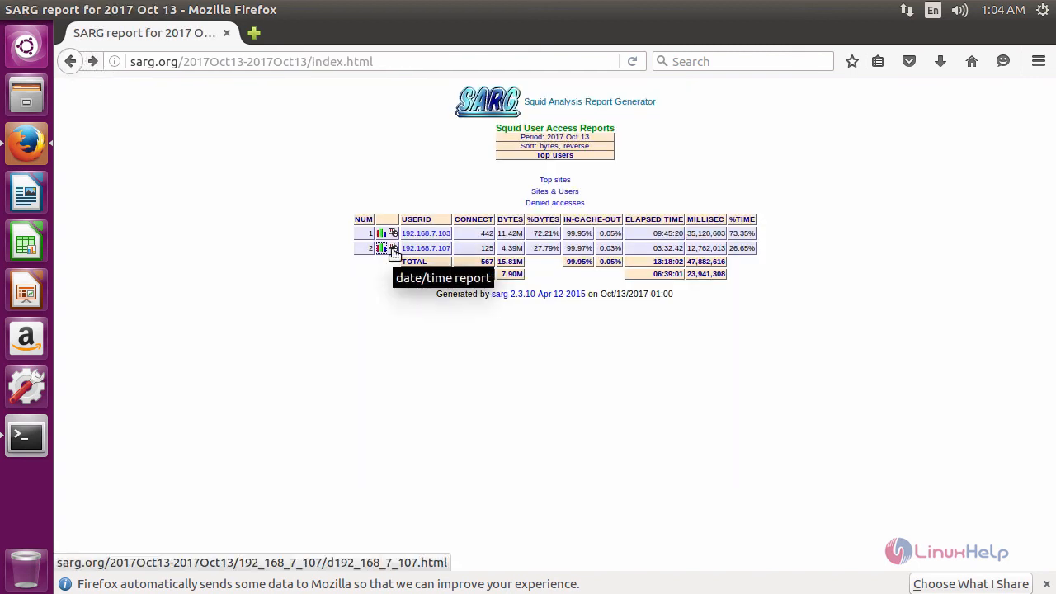
View the daily report for 192.168.7.107, go back to top users, and close Firefox.
{"action": "left_click", "coordinate": [393, 247]}
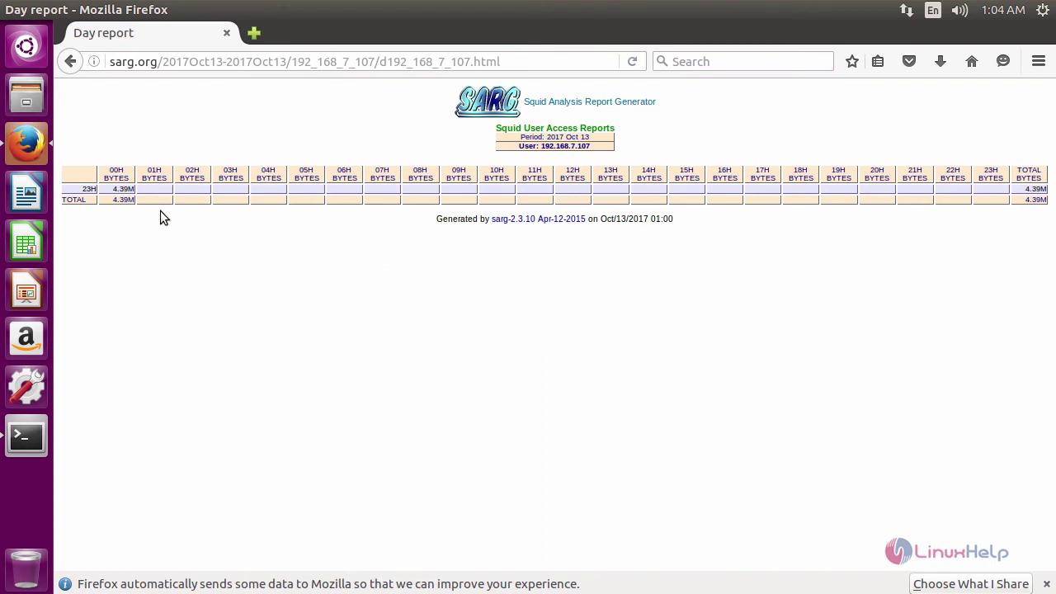
{"action": "mouse_move", "coordinate": [971, 211]}
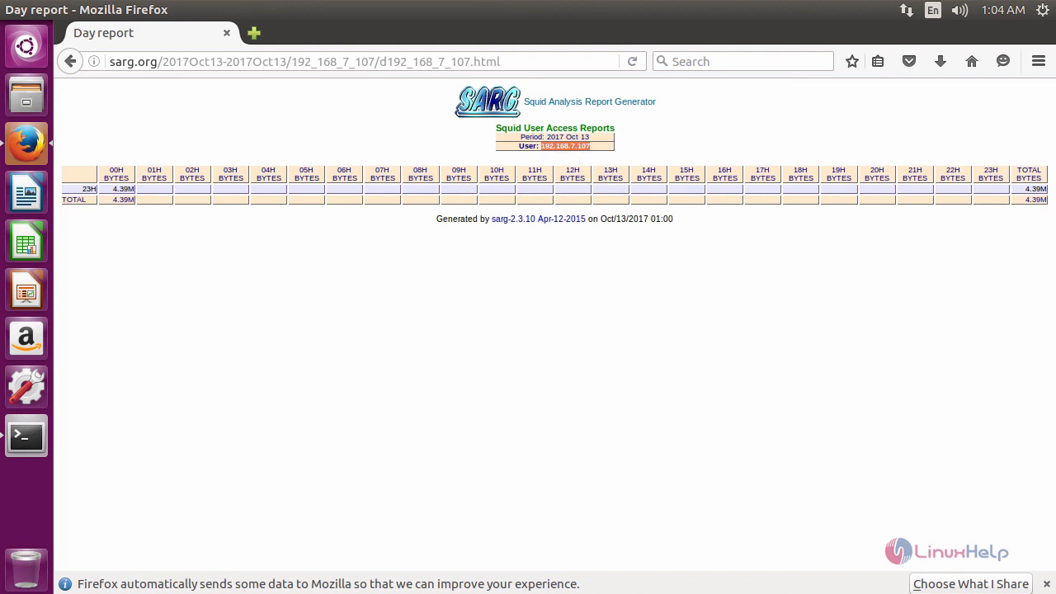
{"action": "left_click", "coordinate": [73, 61]}
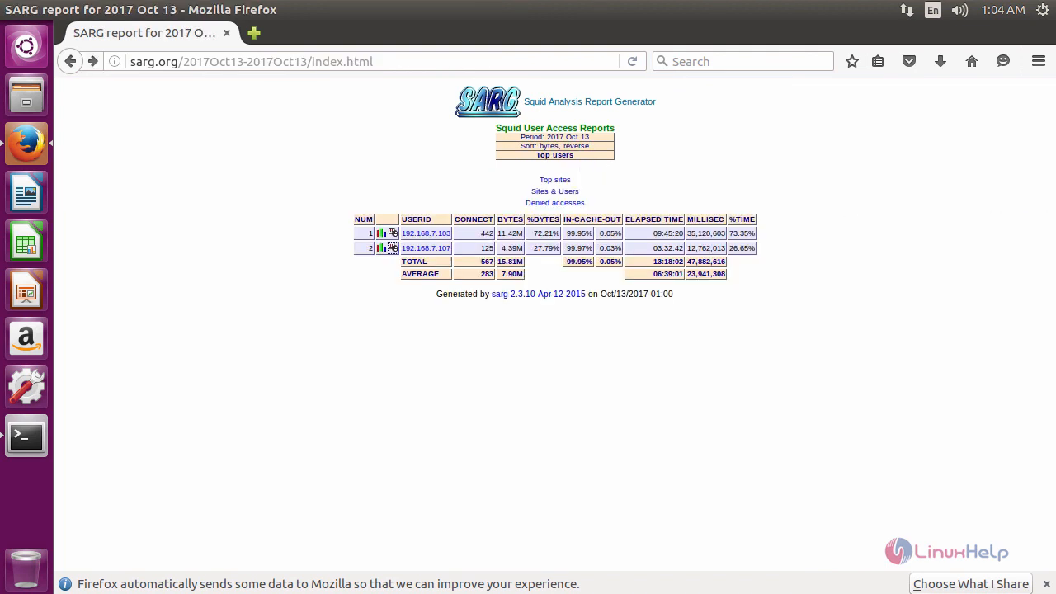
{"action": "left_click", "coordinate": [27, 435]}
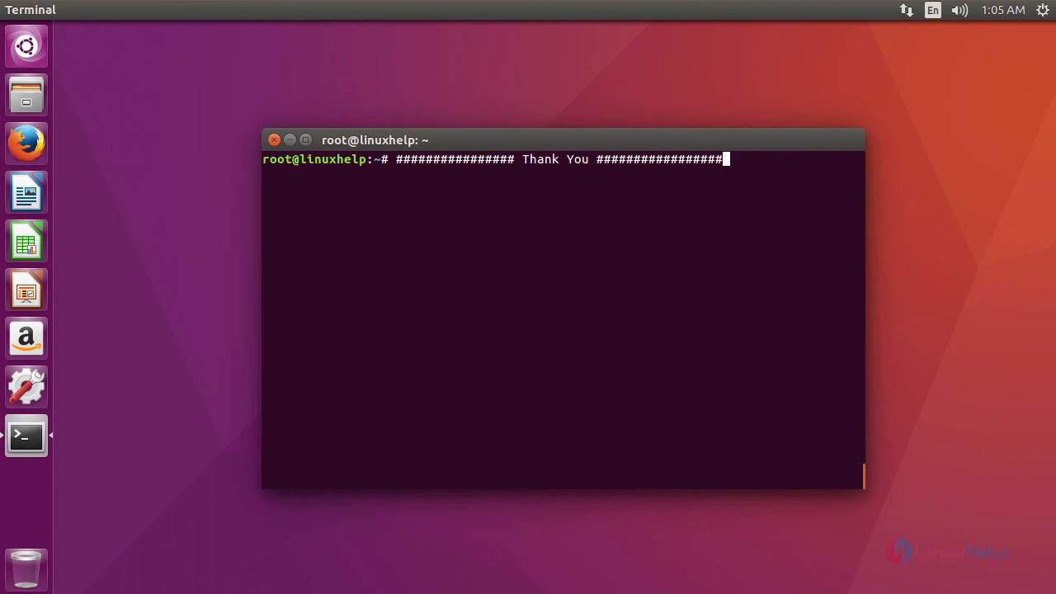